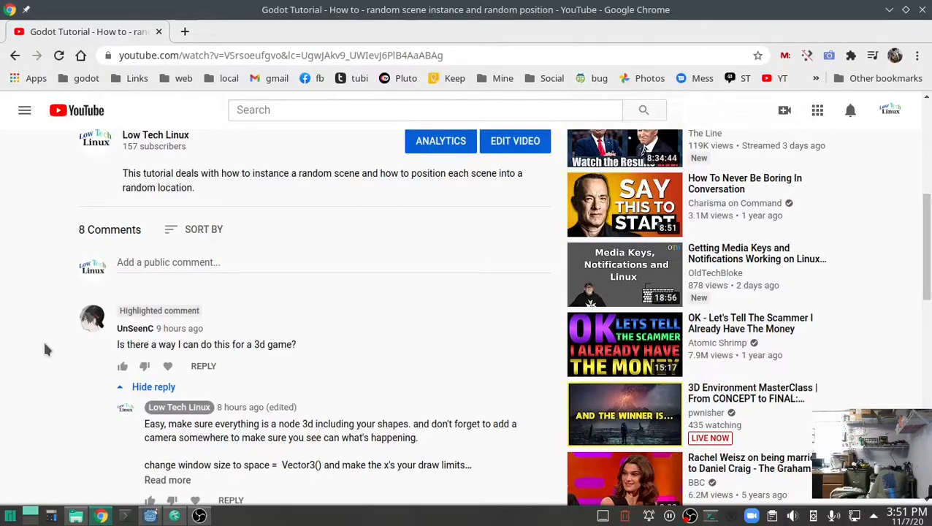
mouse_move(62, 350)
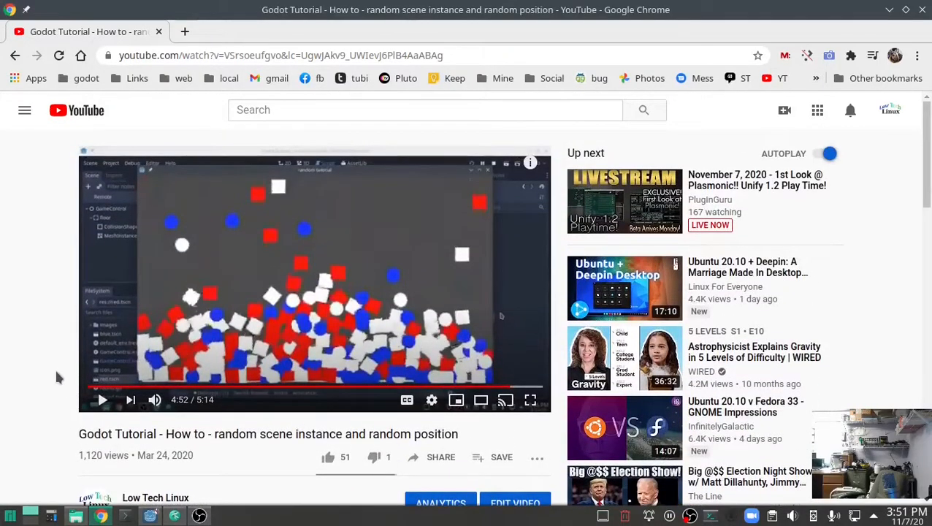
mouse_move(329, 310)
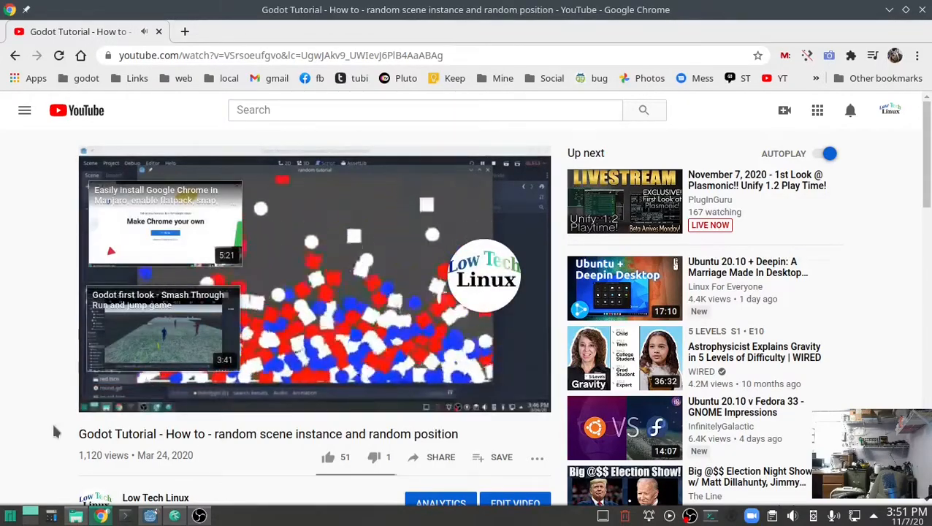
Step: Scroll to the comments and read the creator's reply about using Vector3 for 3D spawning
scroll(down, 3)
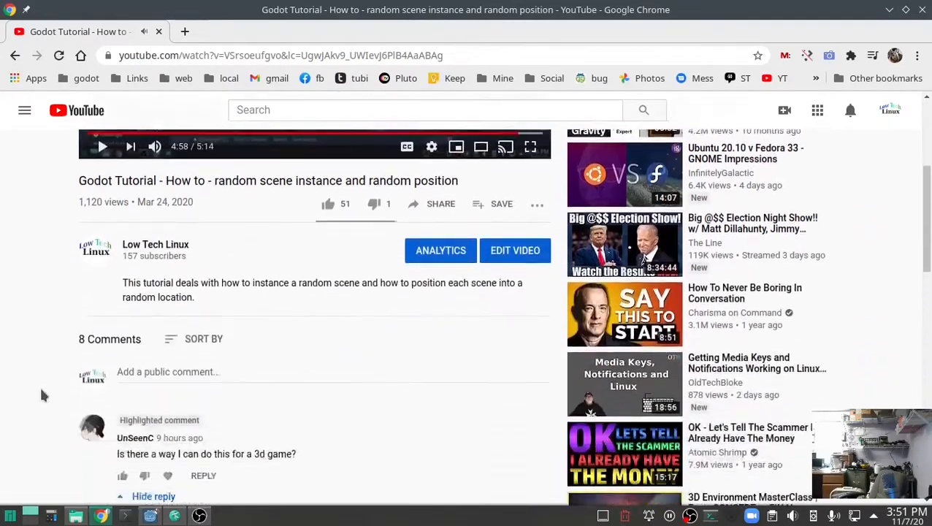
scroll(down, 3)
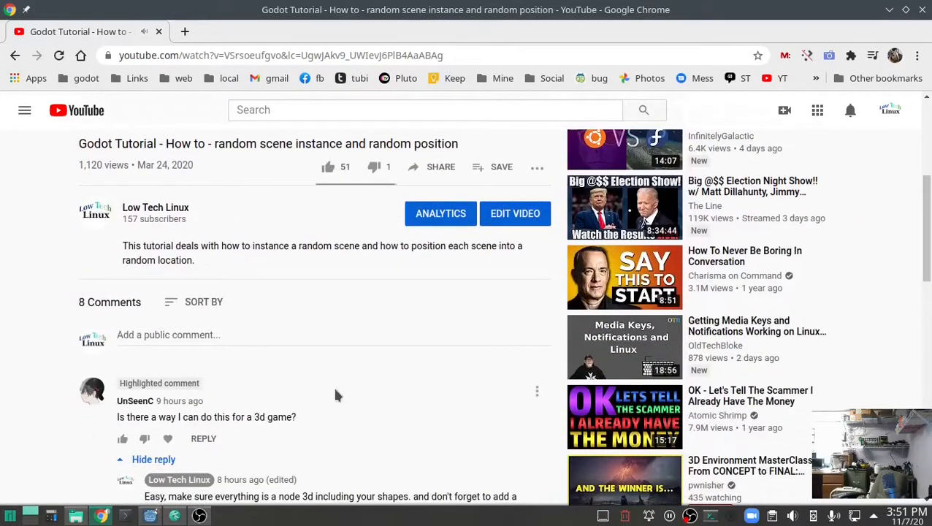
scroll(down, 3)
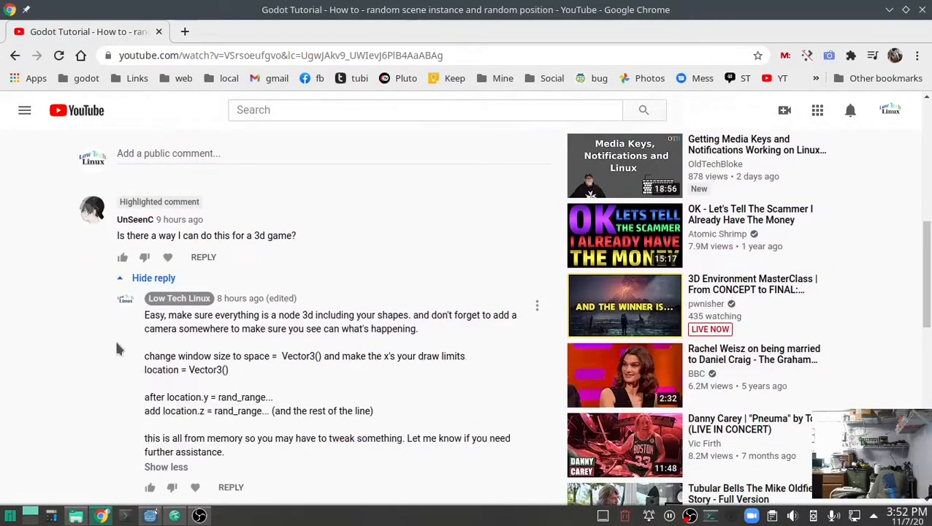
mouse_move(96, 339)
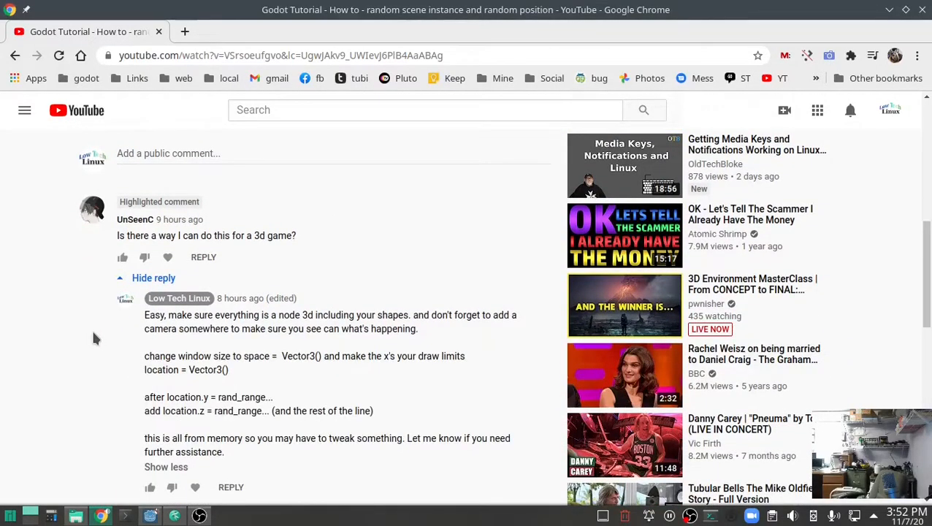
mouse_move(81, 359)
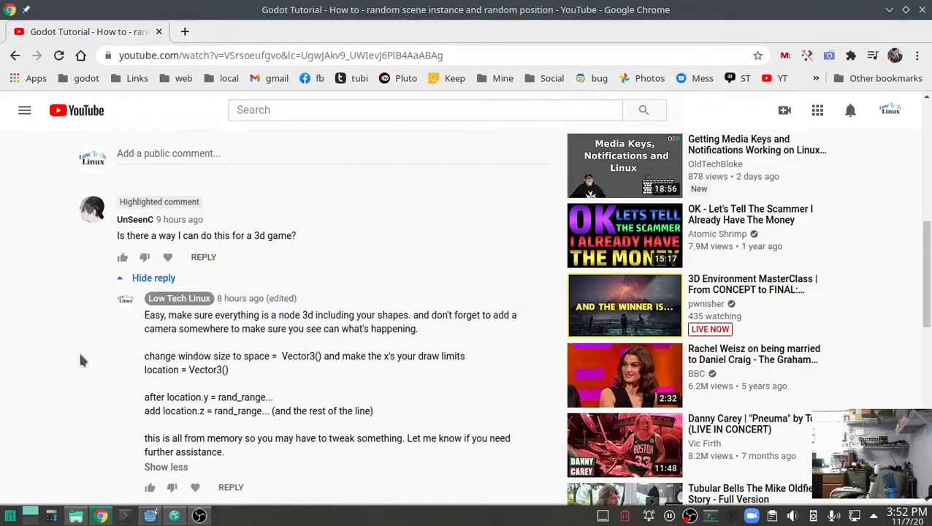
scroll(down, 3)
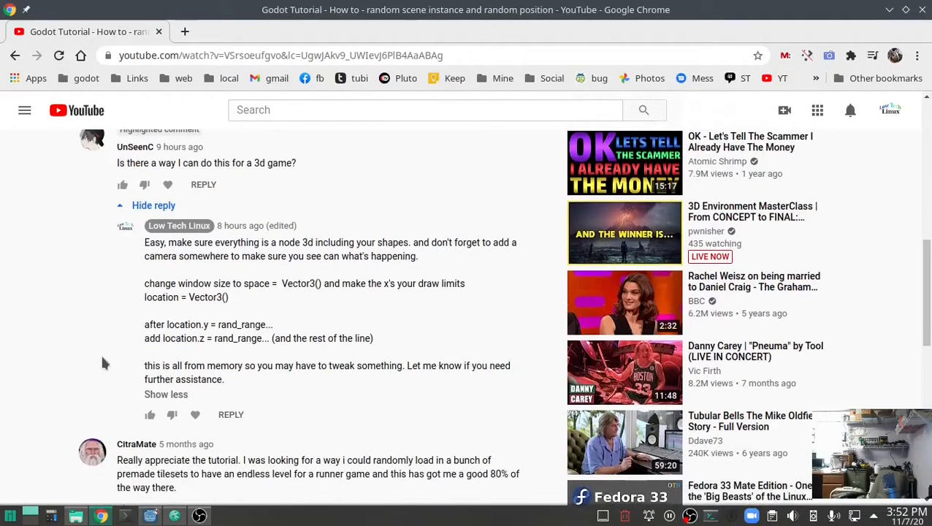
mouse_move(114, 339)
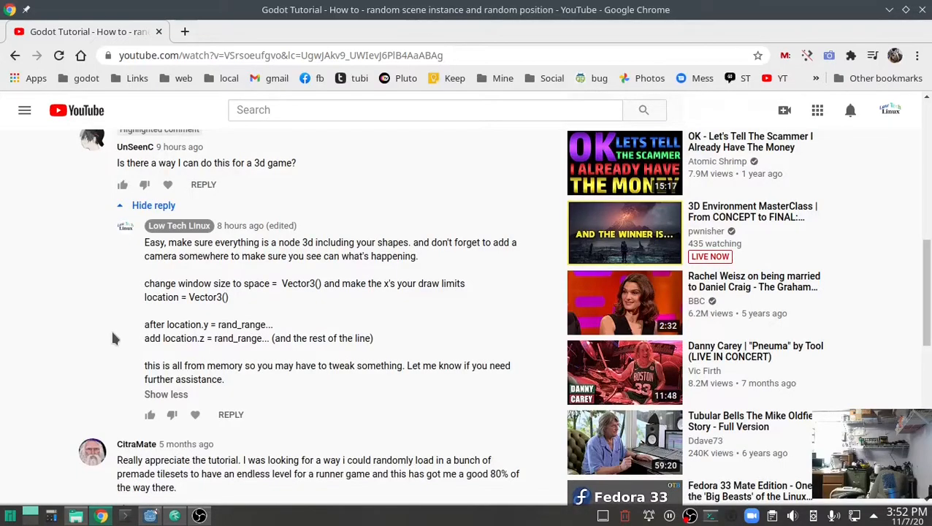
mouse_move(170, 464)
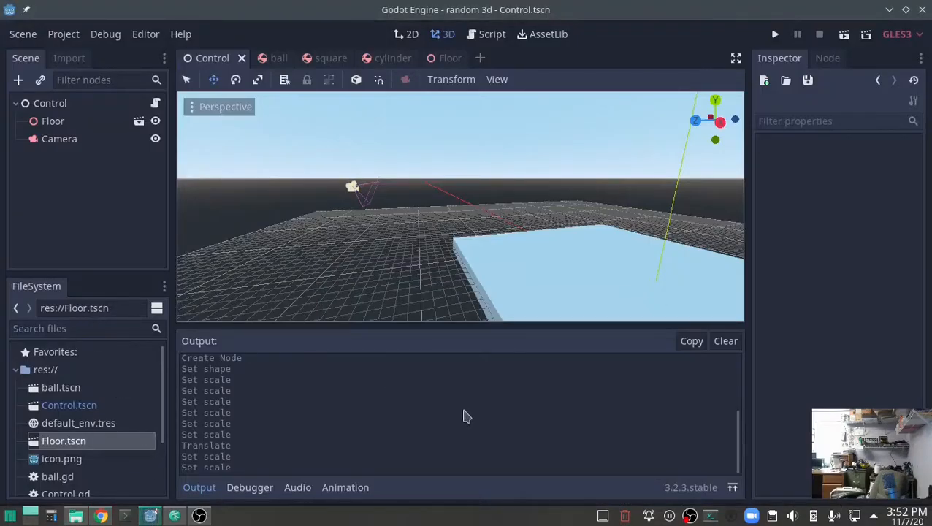
mouse_move(467, 394)
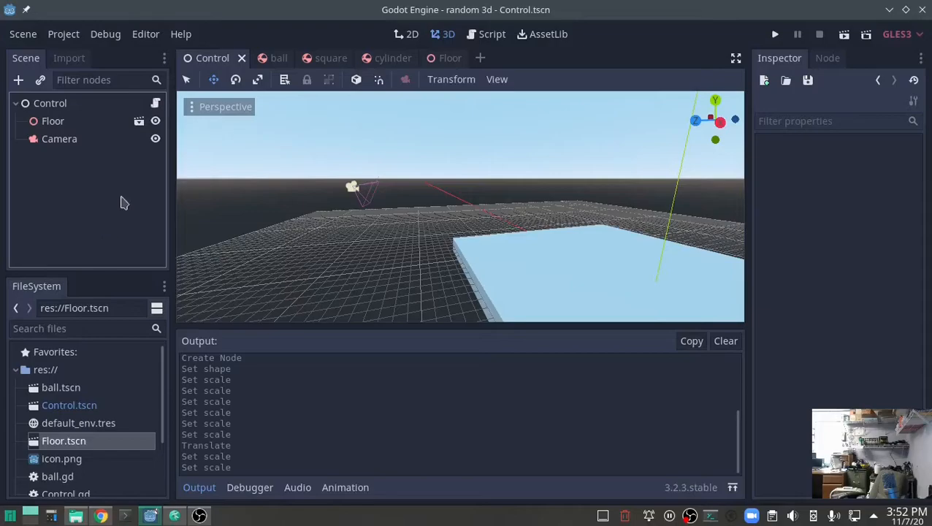
mouse_move(411, 143)
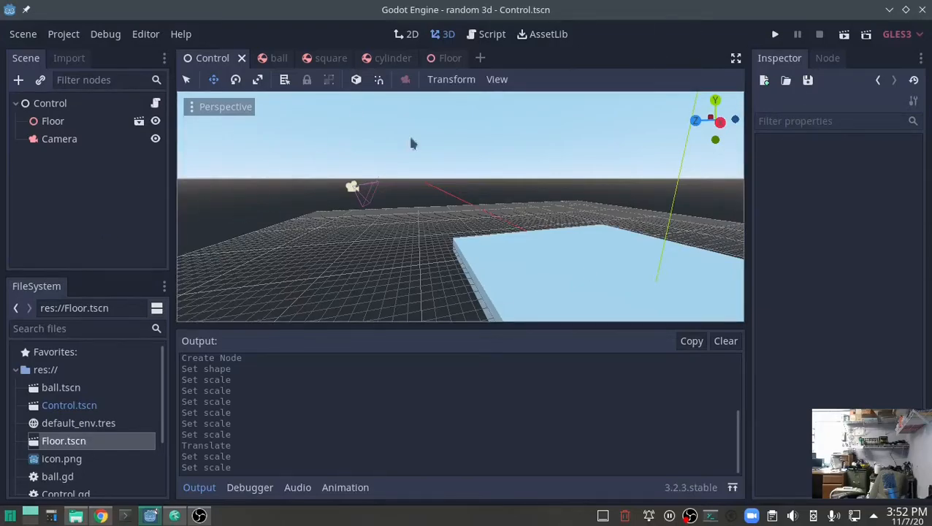
click(49, 102)
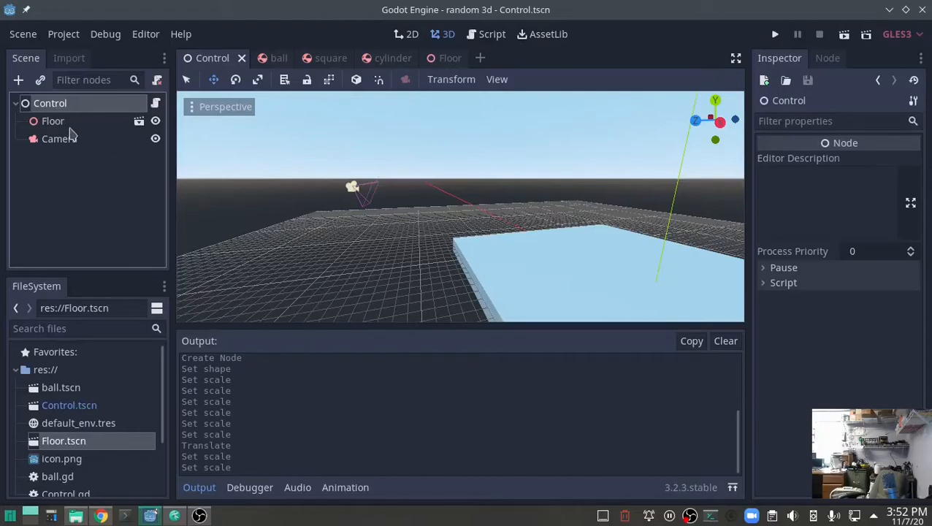
click(53, 120)
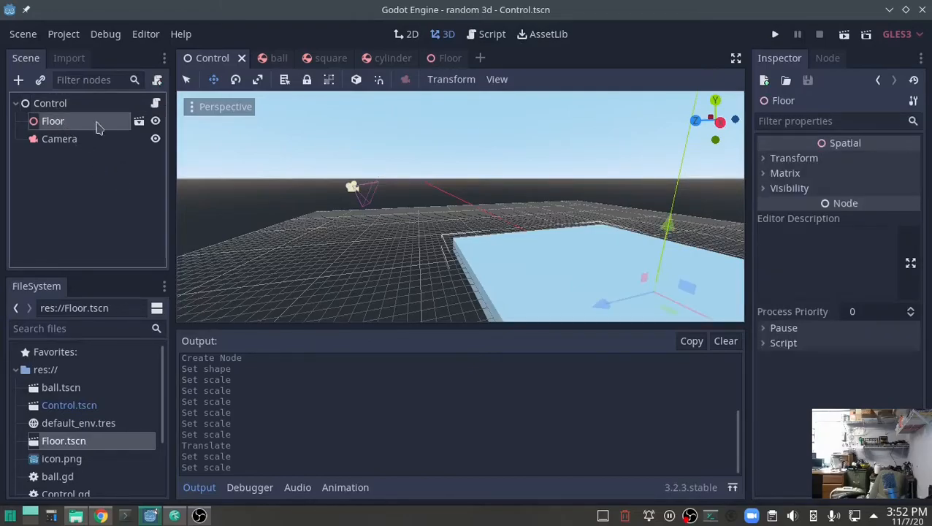
click(436, 59)
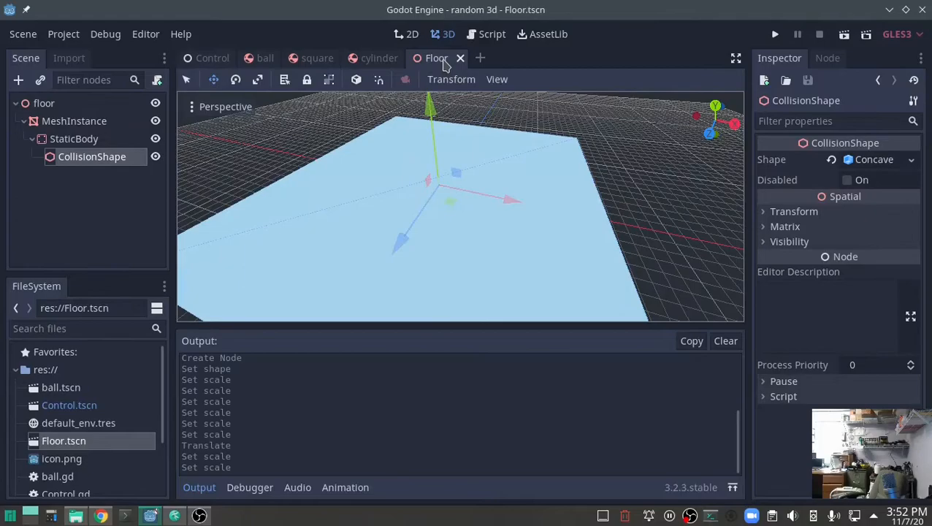
click(73, 120)
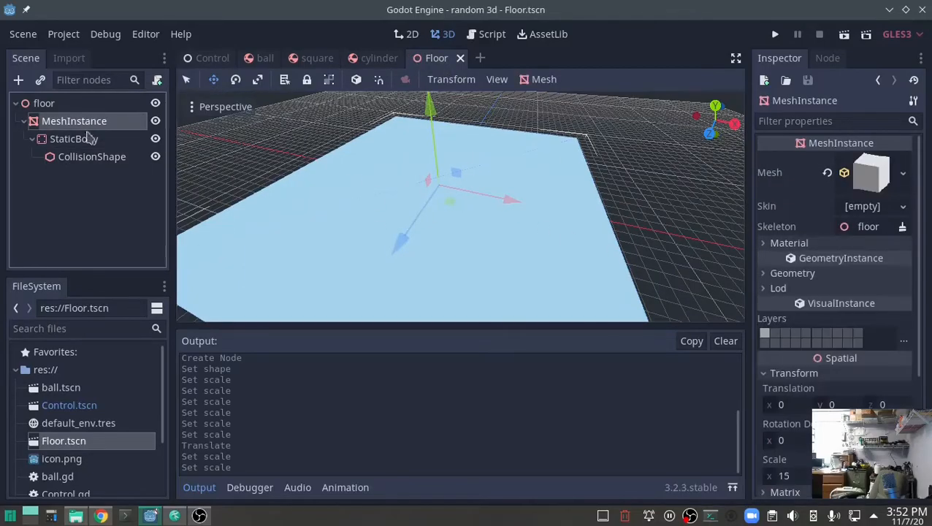
click(73, 137)
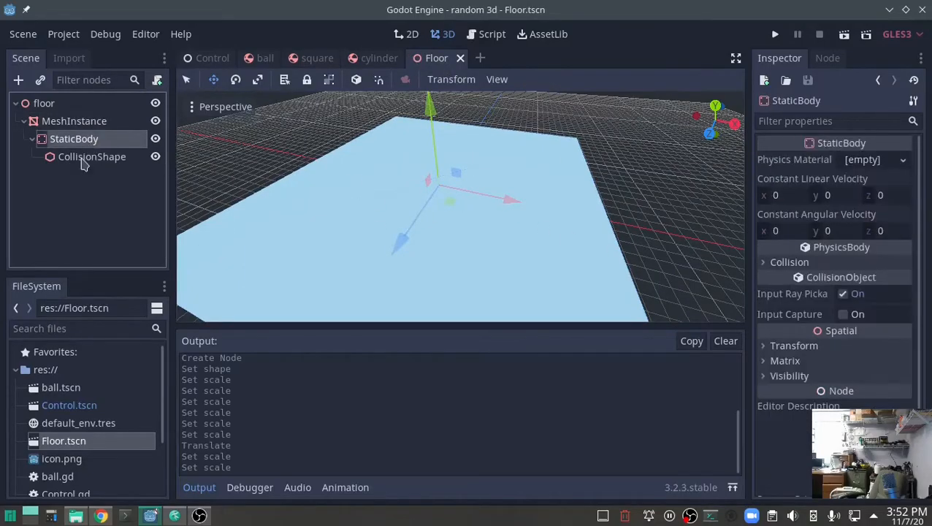
click(91, 157)
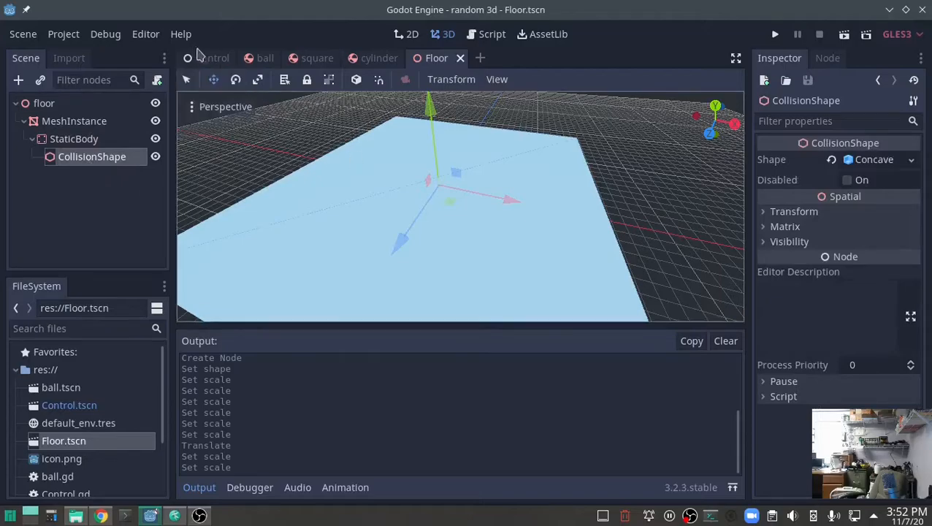
click(212, 59)
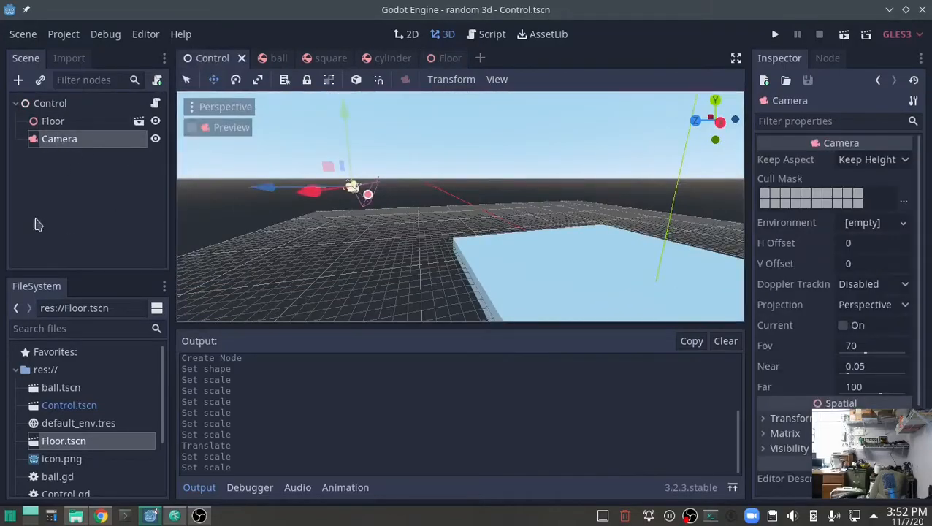
click(774, 35)
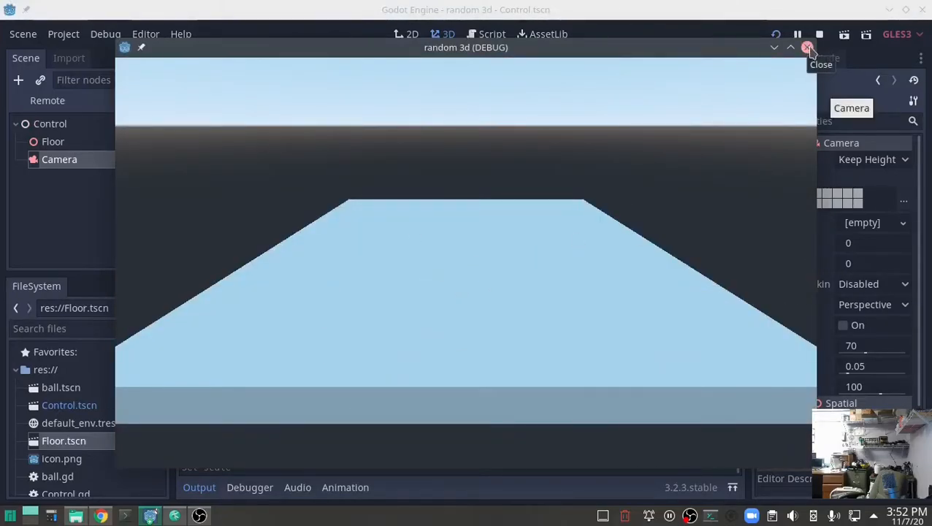
click(808, 47)
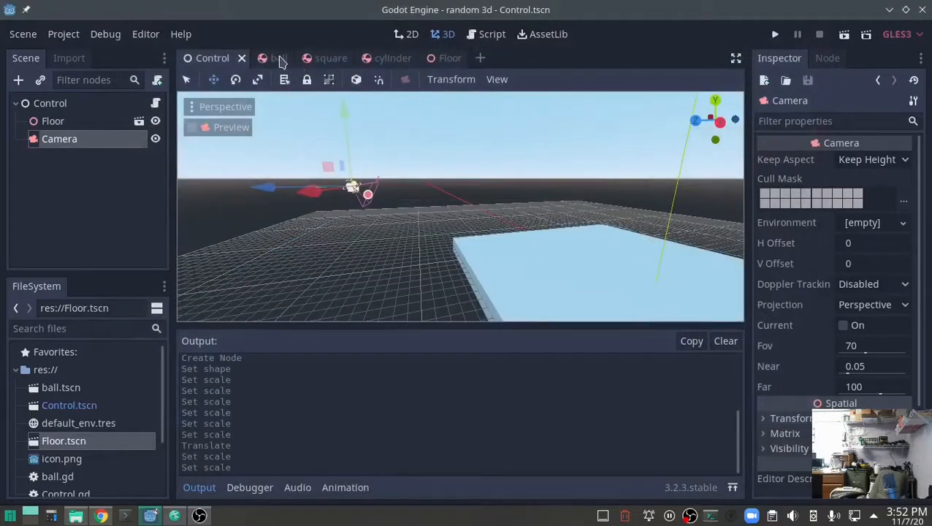
Step: Review the ball scene's rigid body, mesh, collision shape and timer nodes
click(266, 58)
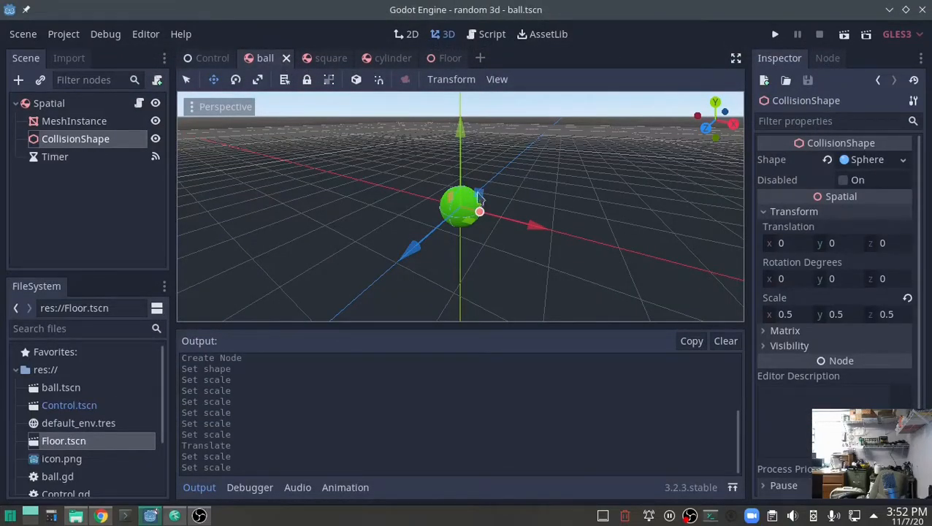
click(49, 102)
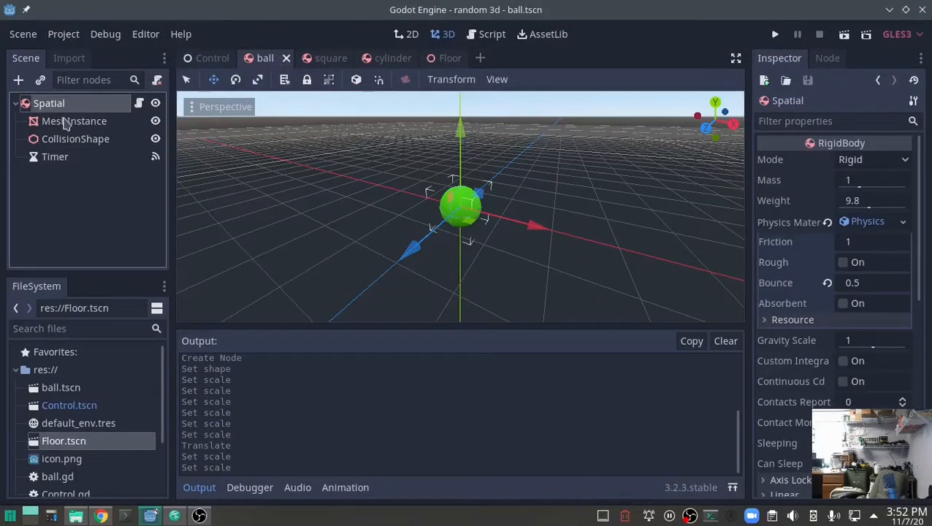
mouse_move(73, 120)
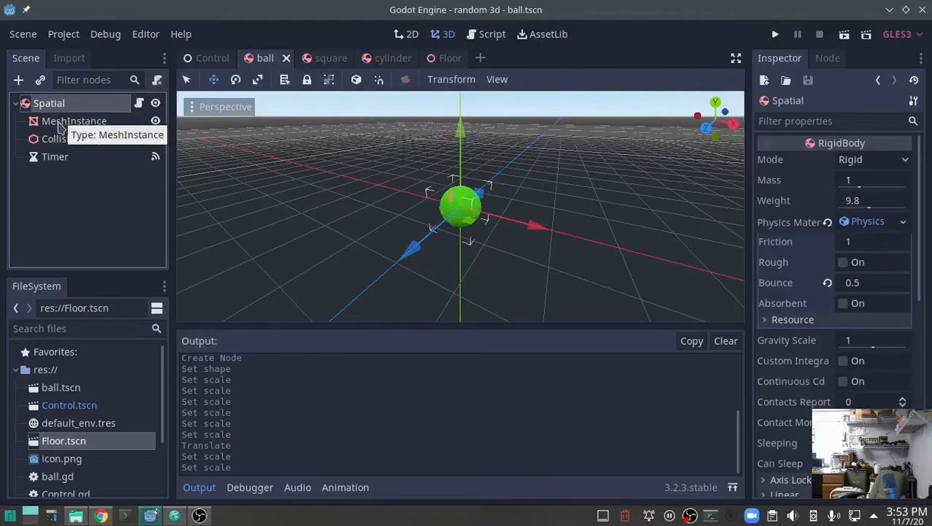
click(73, 120)
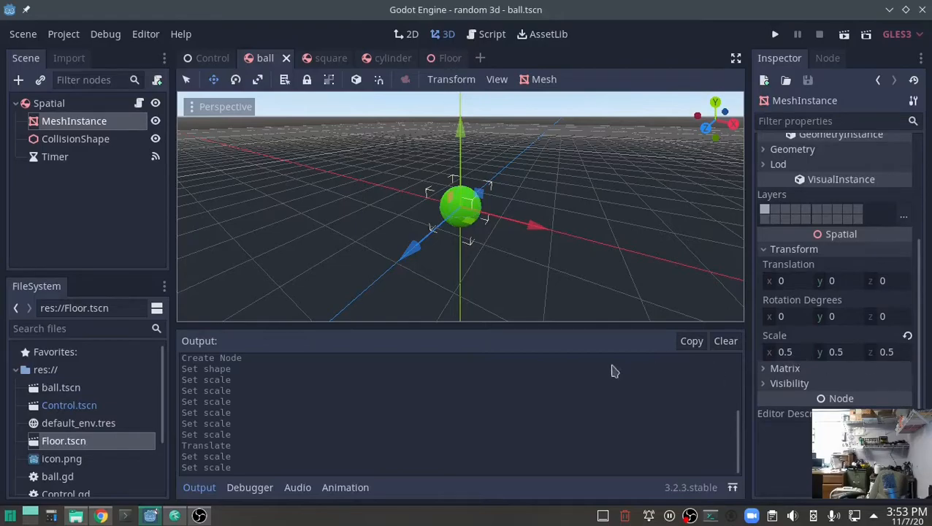
mouse_move(86, 149)
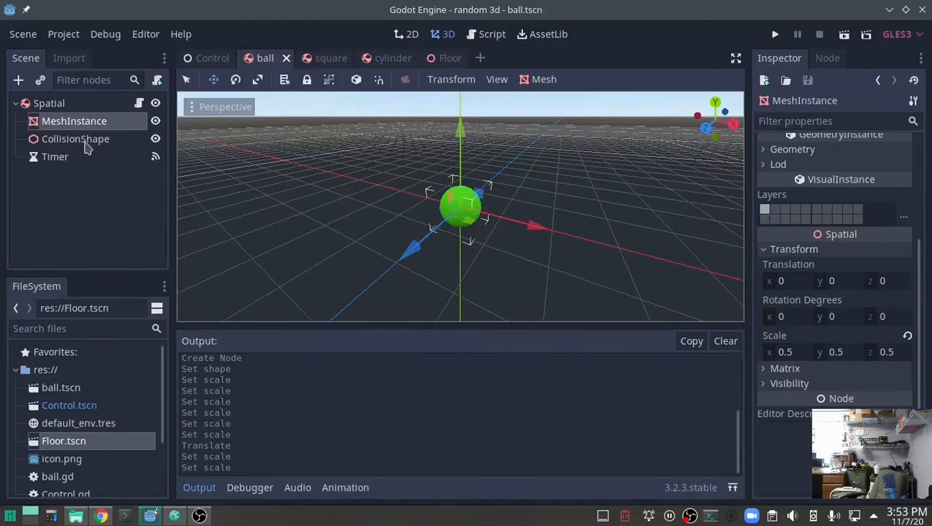
click(76, 138)
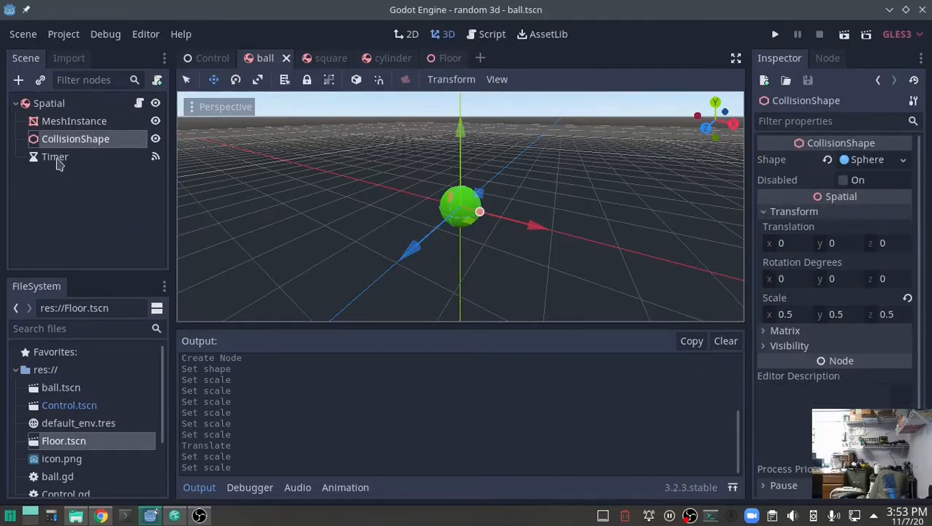
click(56, 156)
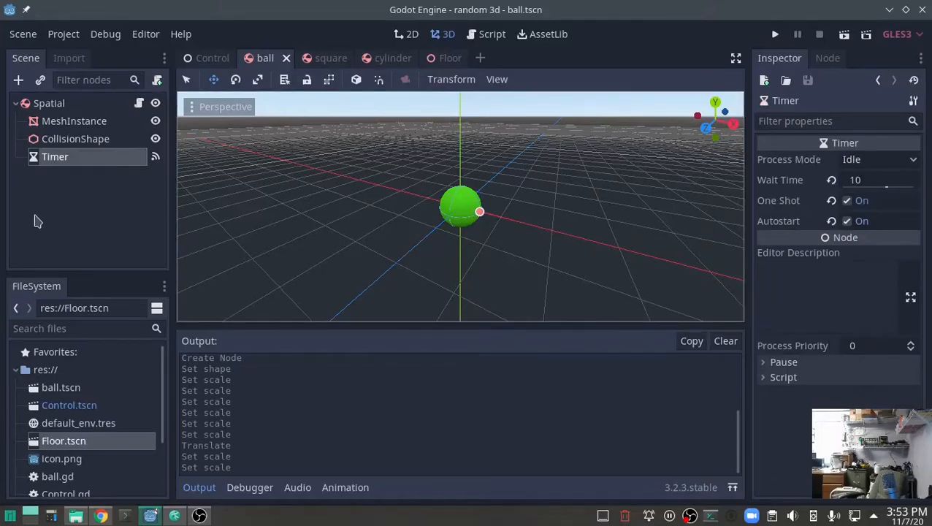
Step: Review the square scene's rigid body properties and its mesh Scale of 0.5
click(491, 33)
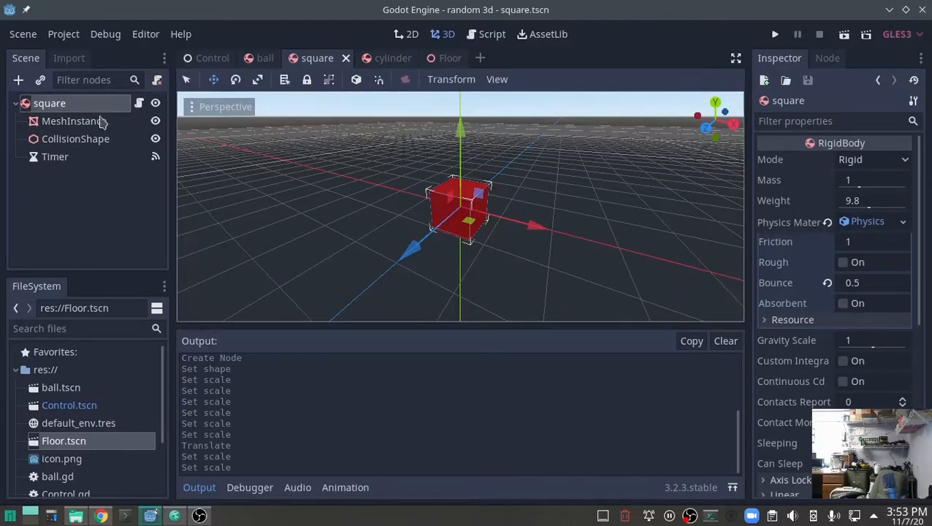
scroll(down, 3)
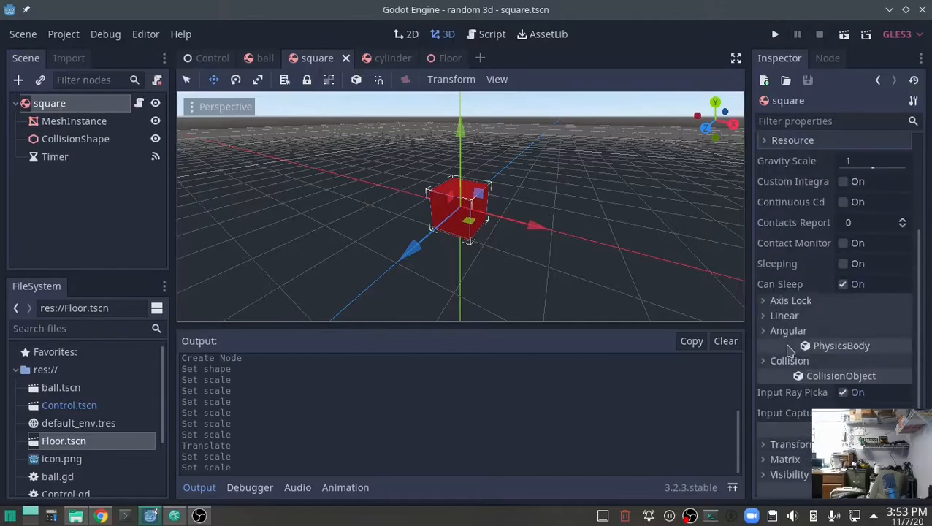
scroll(down, 3)
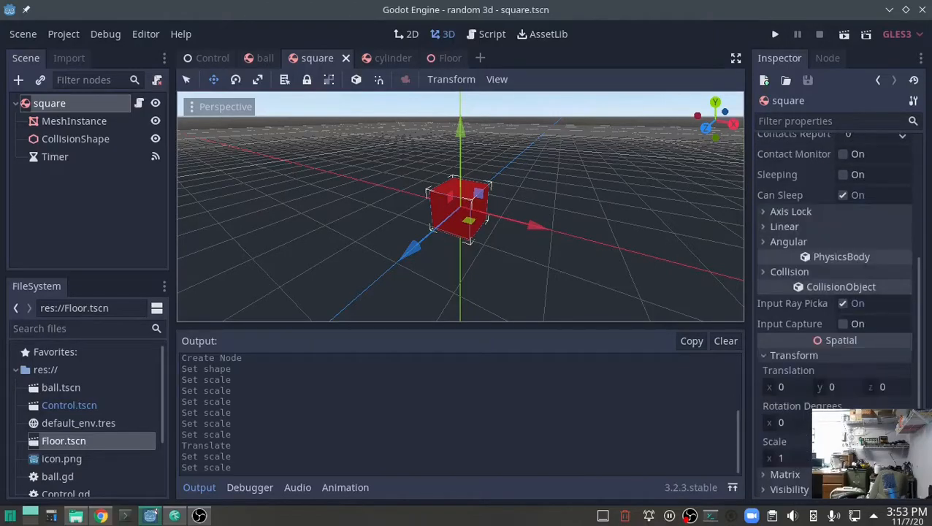
scroll(down, 3)
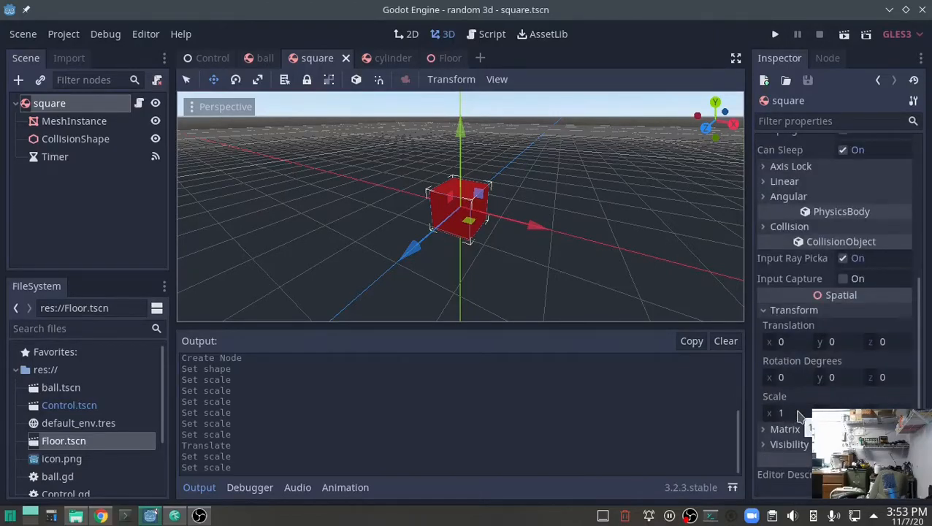
click(73, 120)
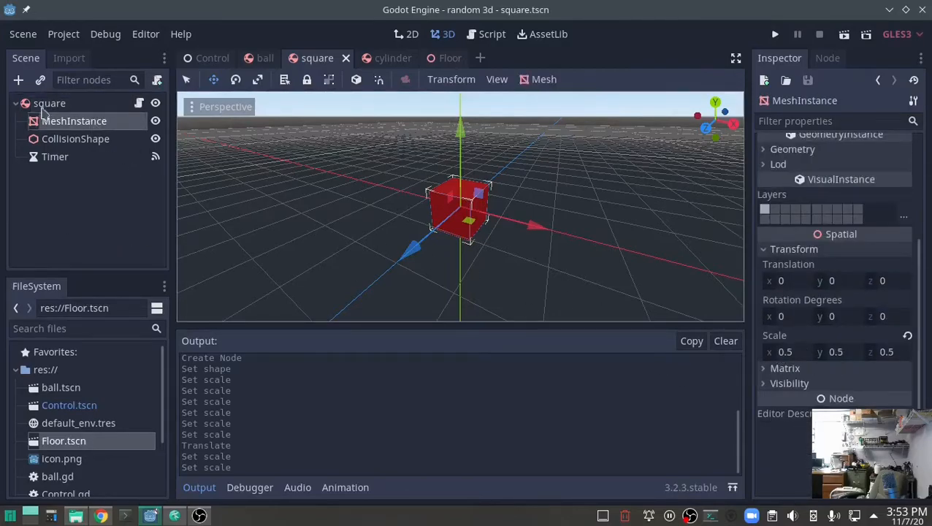
click(49, 103)
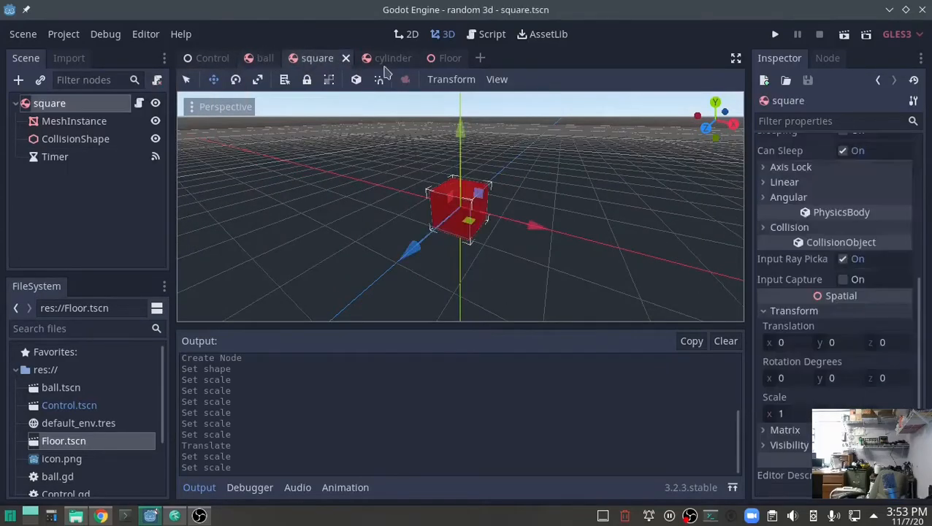
Step: Show the cylinder scene's rigid body with its mass, friction and bounce settings
click(379, 58)
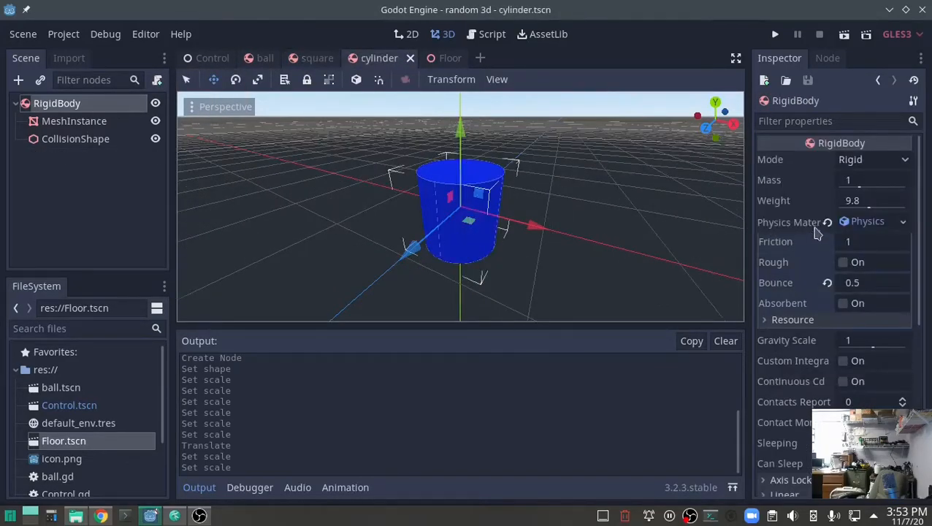
click(869, 222)
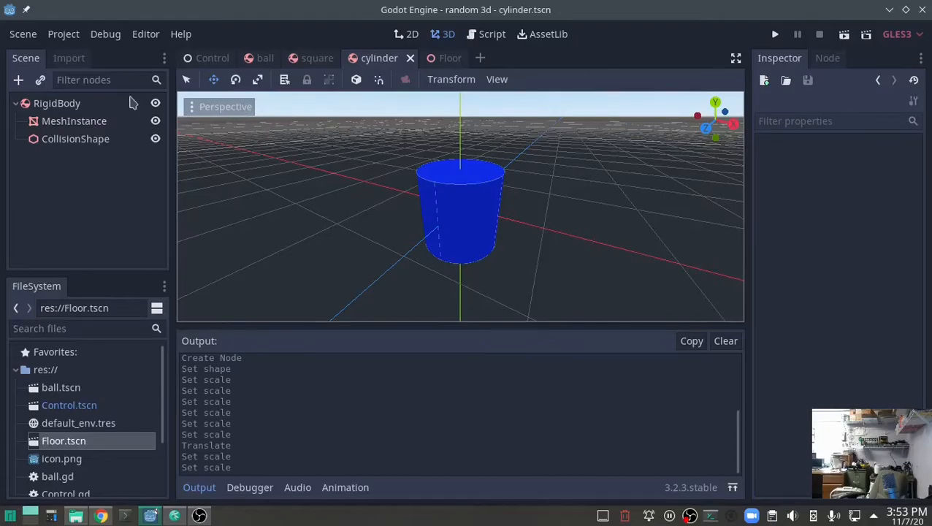
click(56, 102)
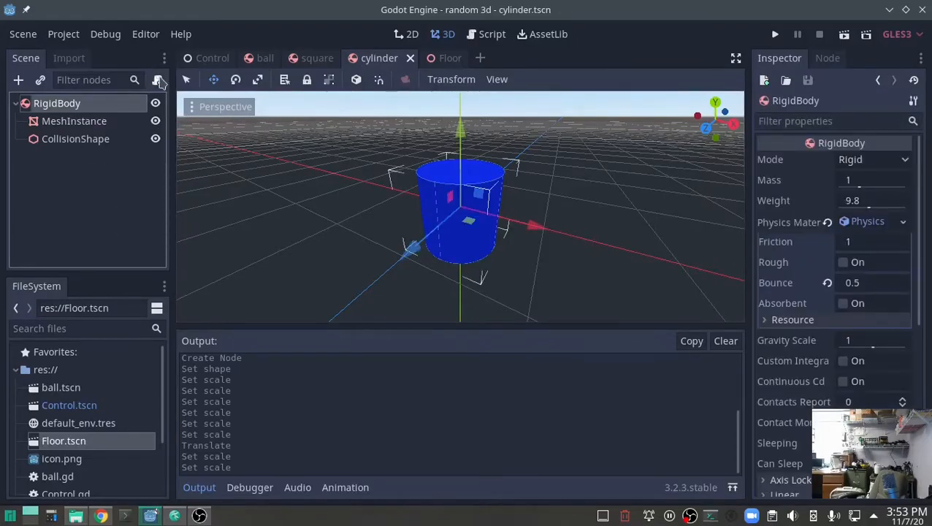
Step: Add a Timer child to the cylinder body with Wait Time 10, One Shot and Autostart on
click(491, 34)
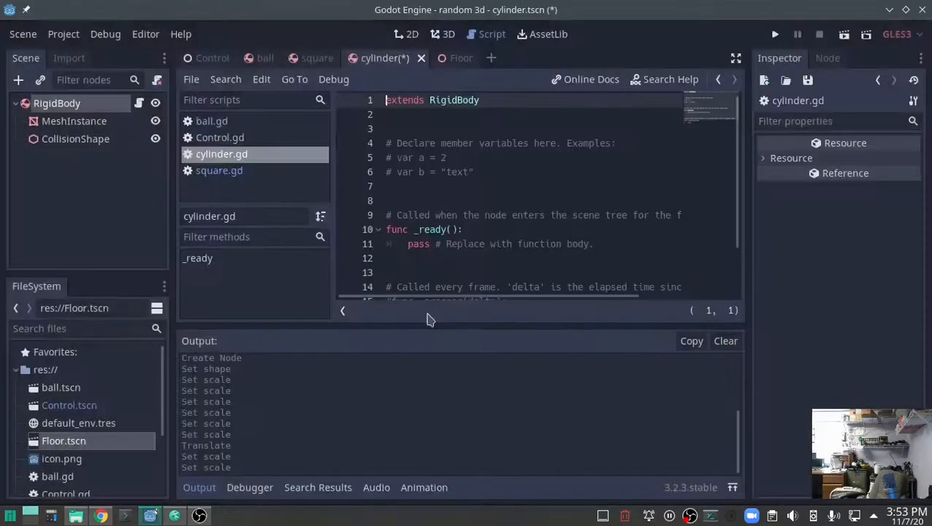
right_click(56, 102)
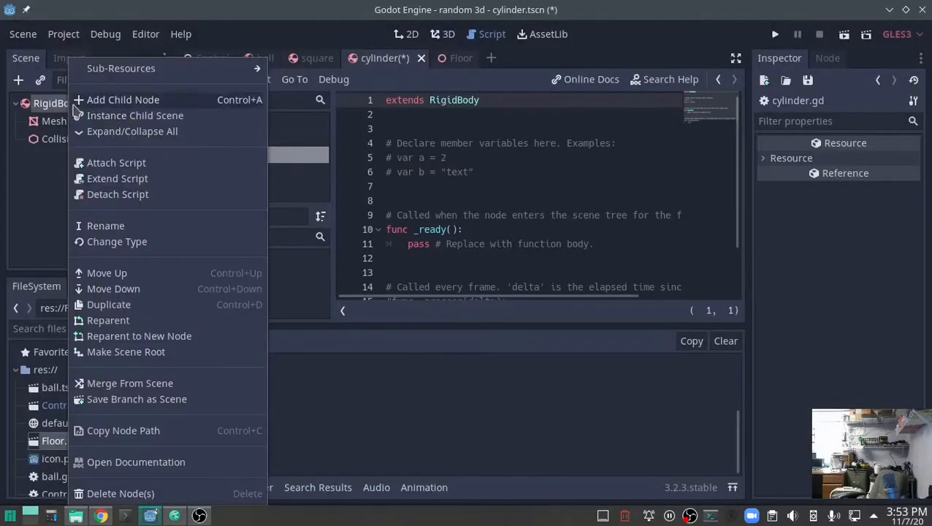
click(123, 99)
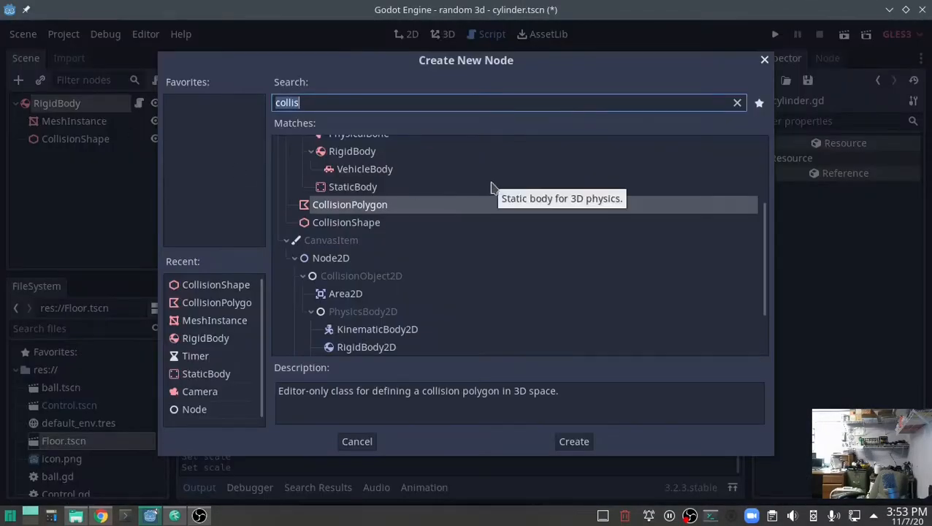
text(timer)
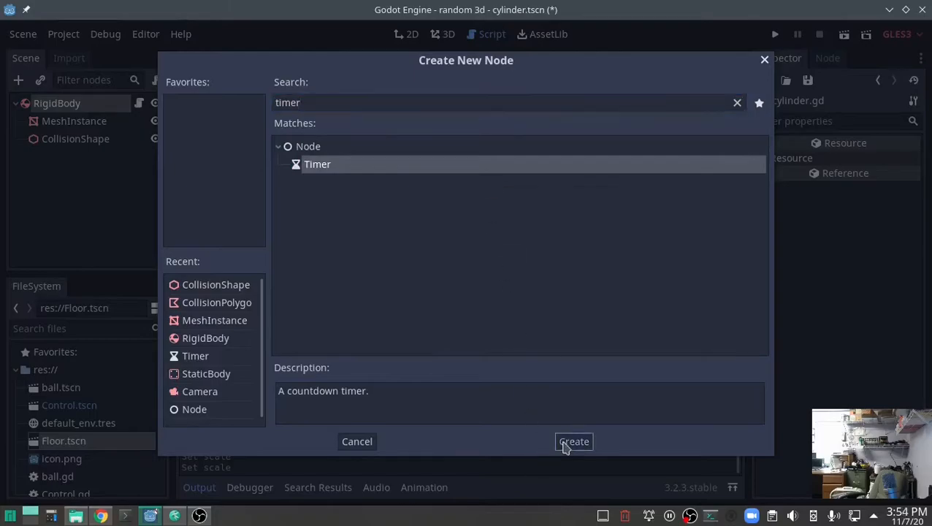
click(574, 441)
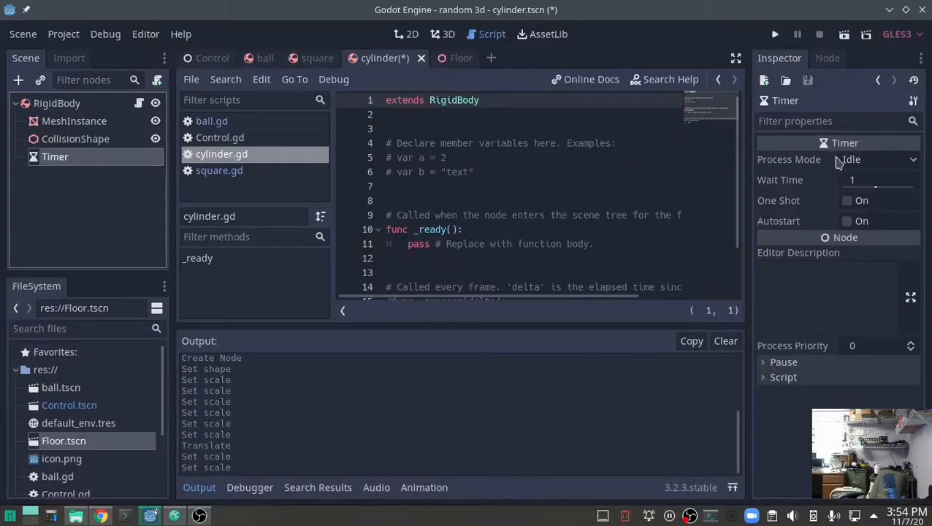
text(10)
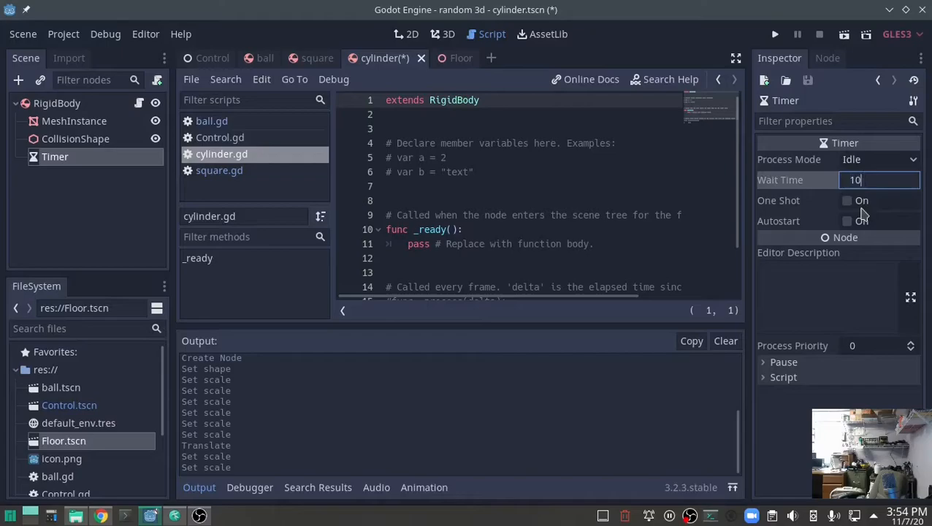
click(847, 220)
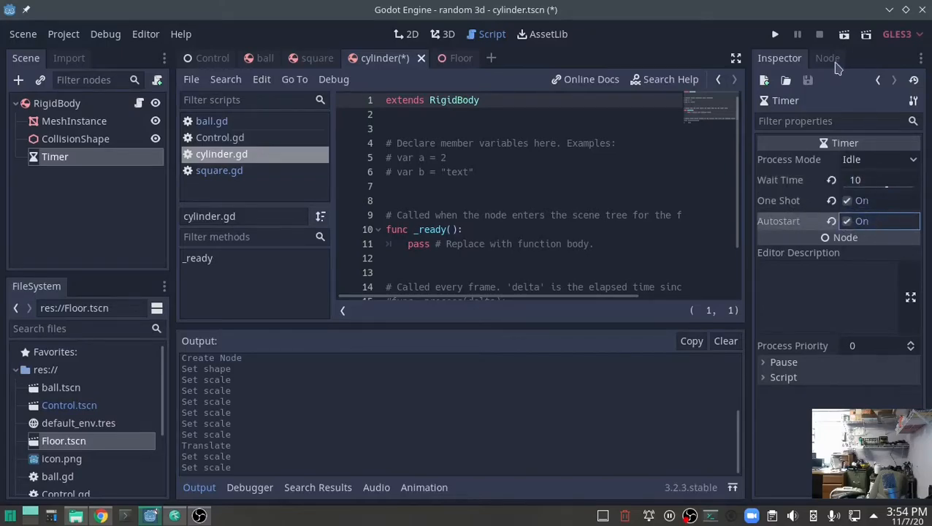
Step: Connect the timer's timeout signal to a callback that calls queue_free() on the cylinder
click(826, 59)
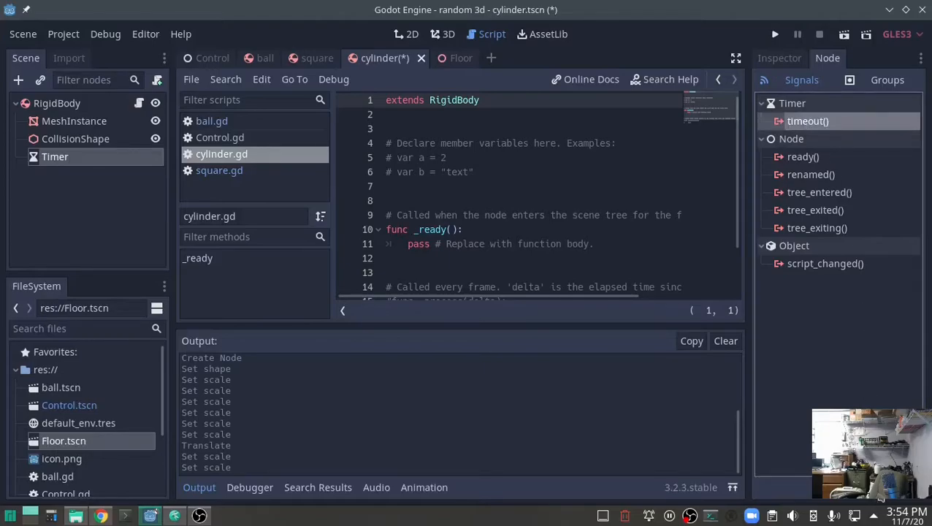
double_click(808, 119)
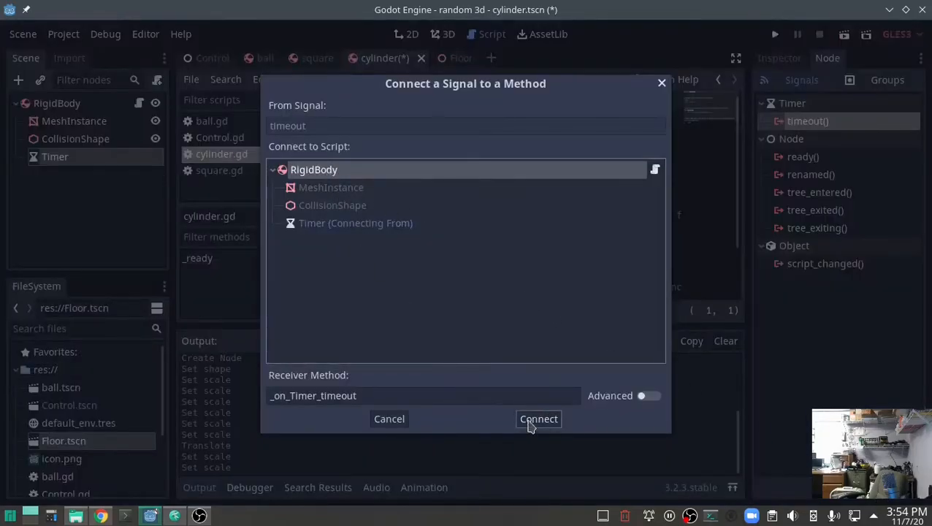
click(538, 418)
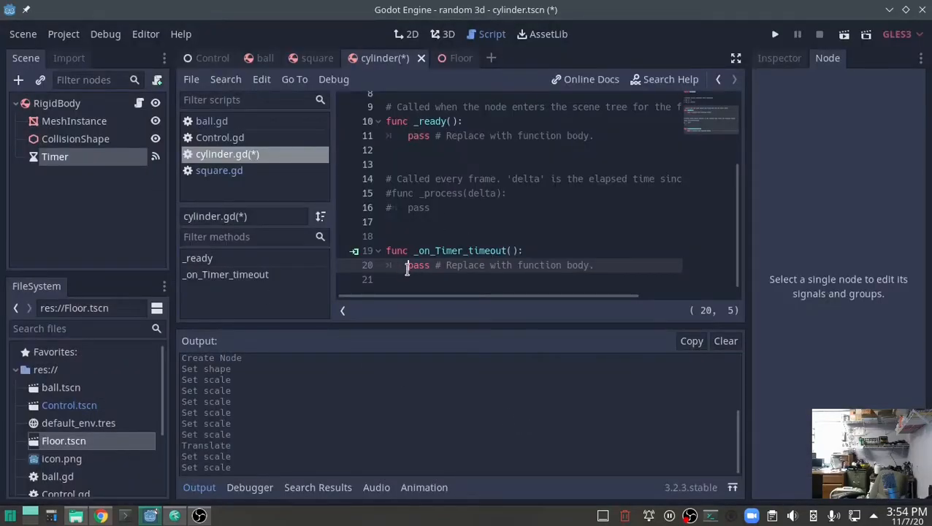
text(qwu)
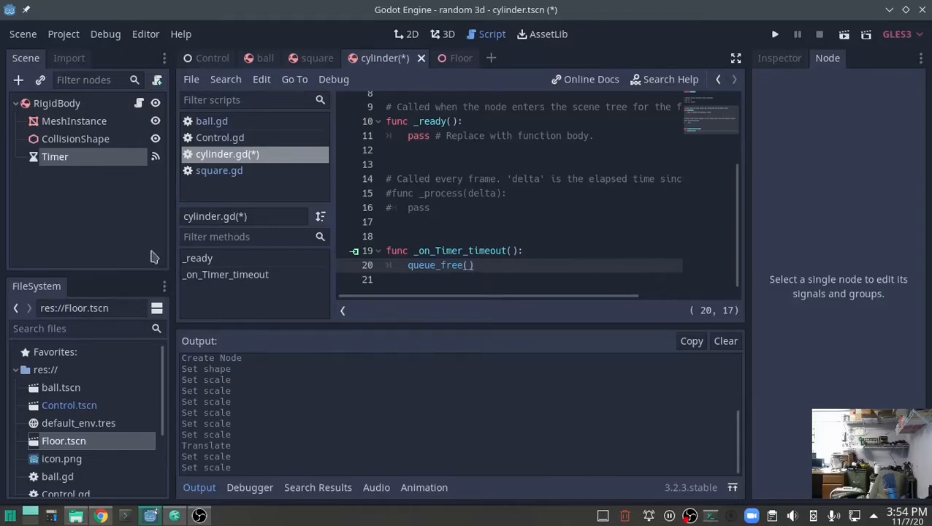
mouse_move(729, 148)
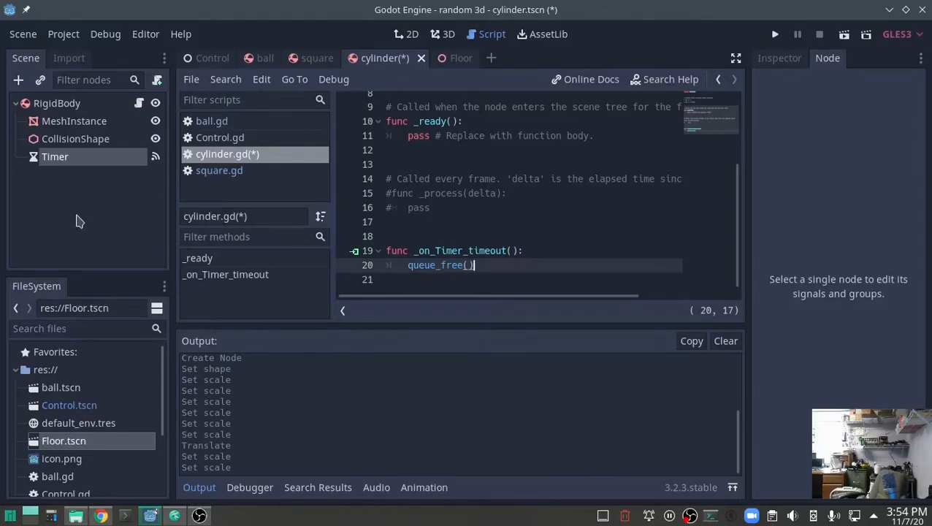
Step: In Control.gd, declare var location = Vector3() under extends Node
click(212, 59)
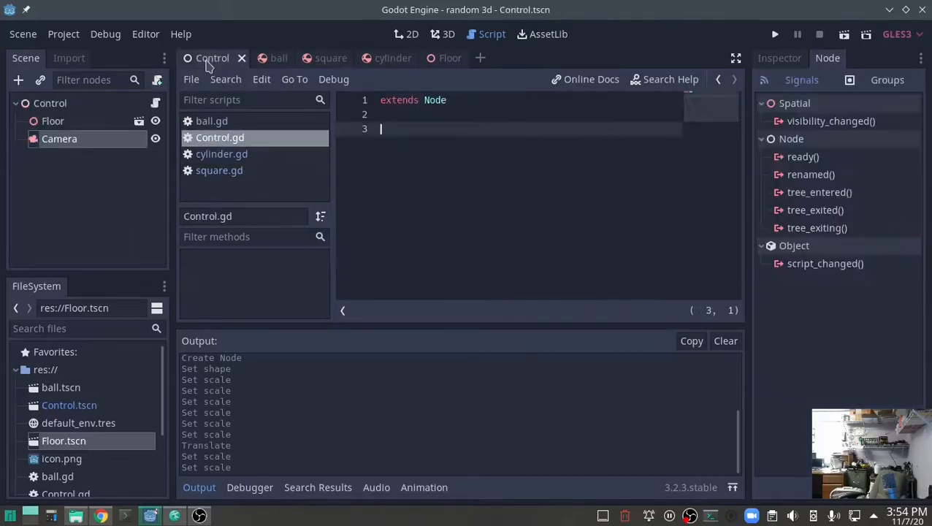
mouse_move(547, 153)
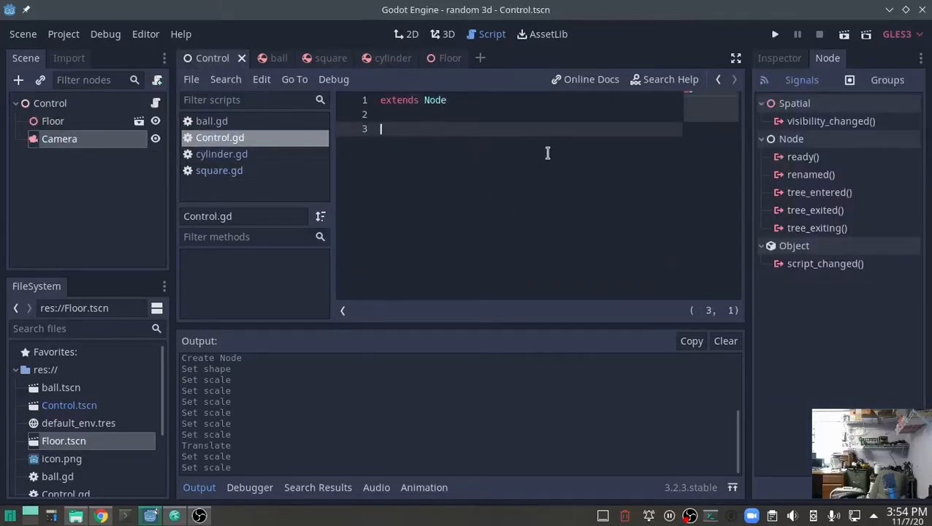
mouse_move(518, 151)
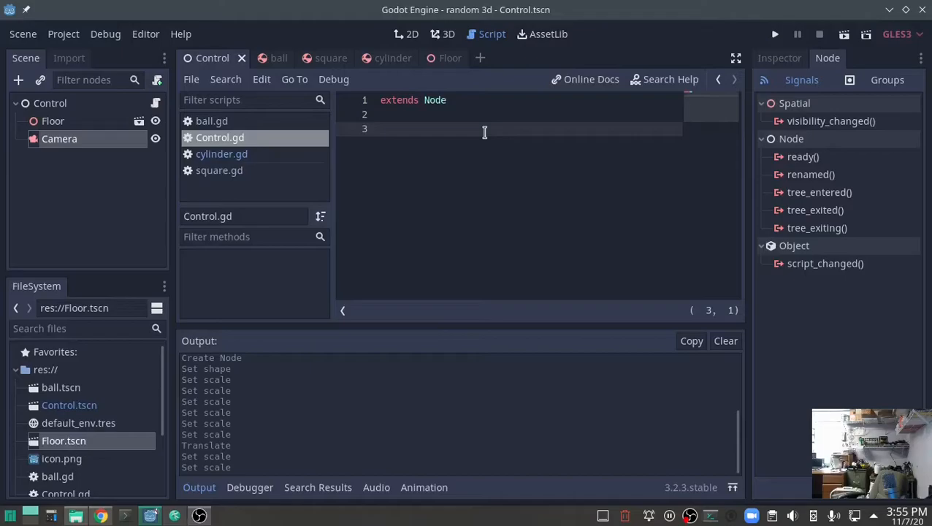
text(var)
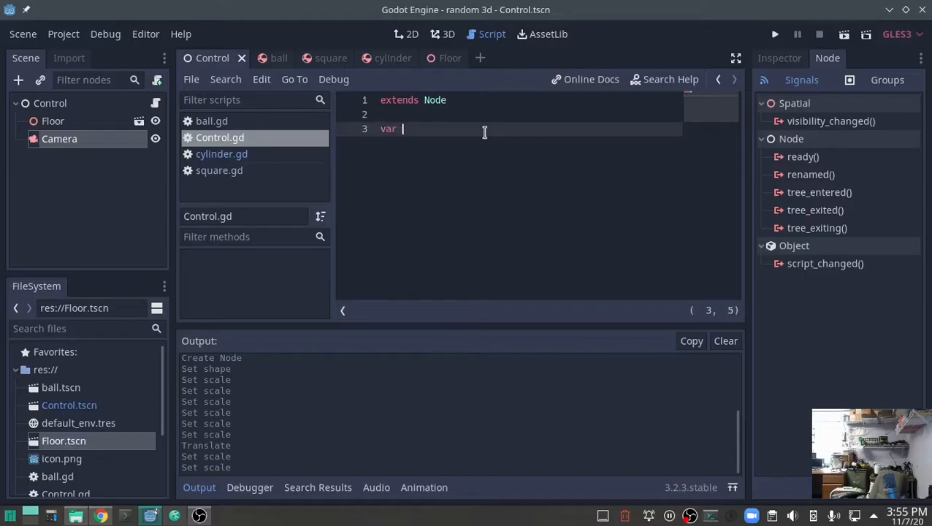
text(location =)
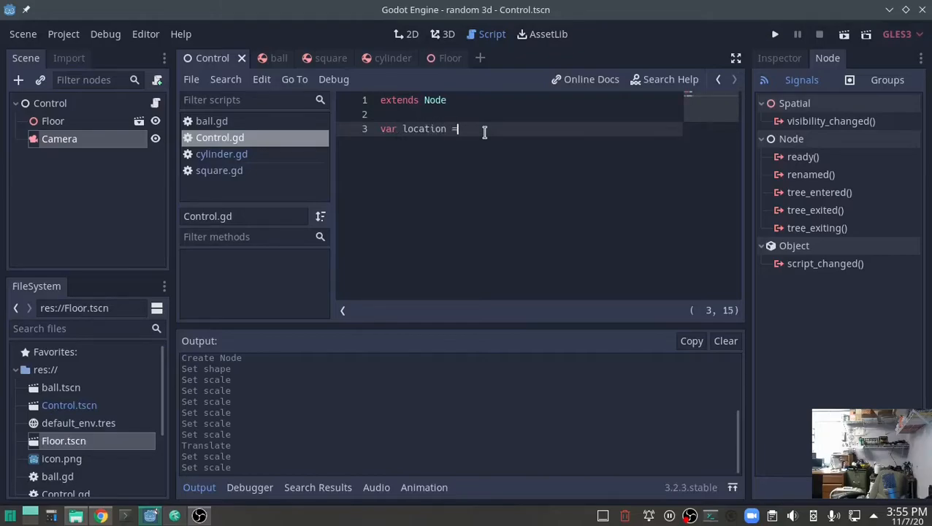
text(vector3)
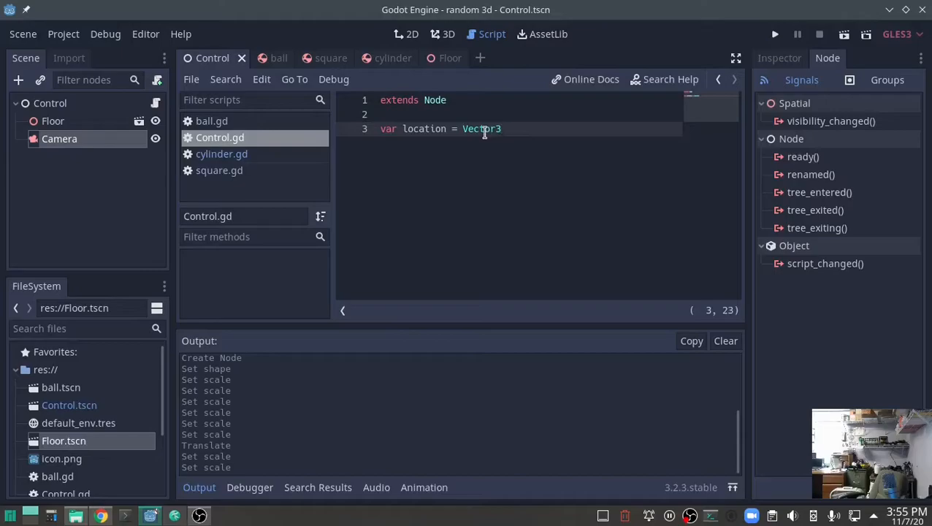
text(())
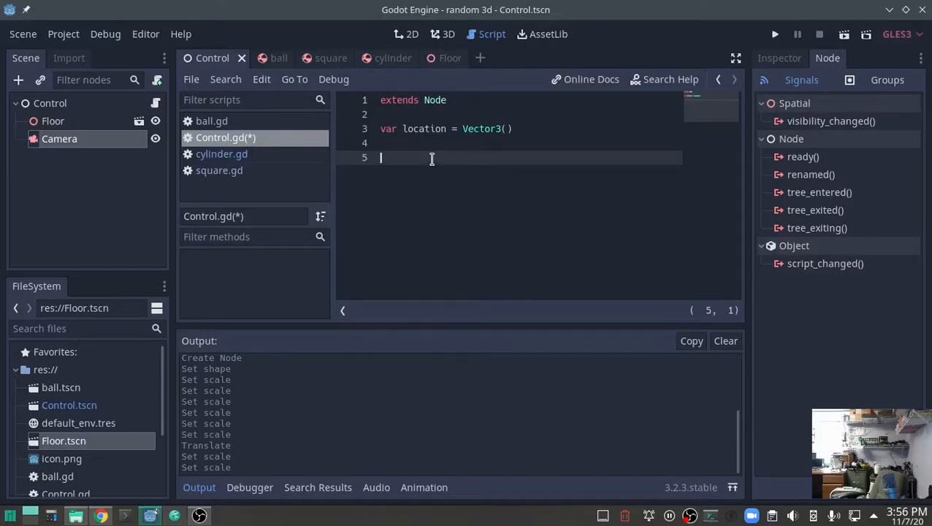
Step: Start var packed_scene = [ with preload("res://ball.tscn") as its first entry
text(var)
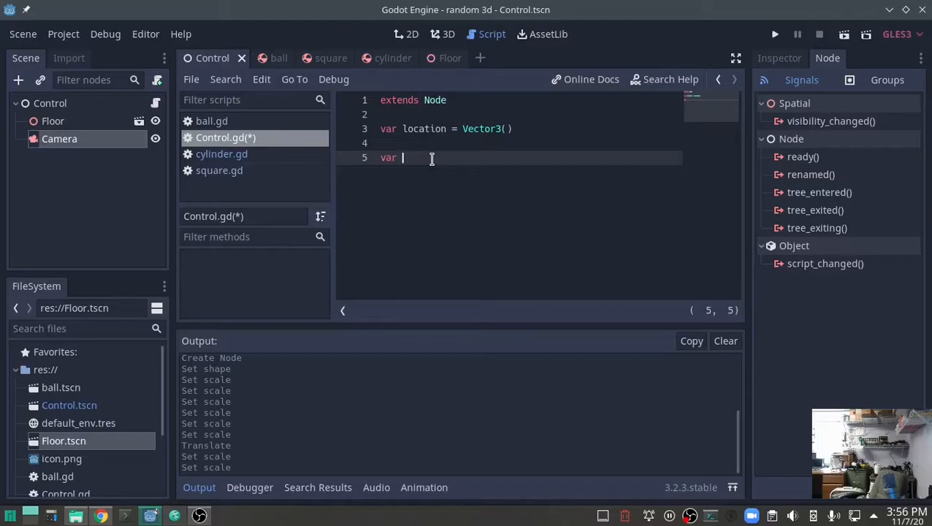
text(pack_)
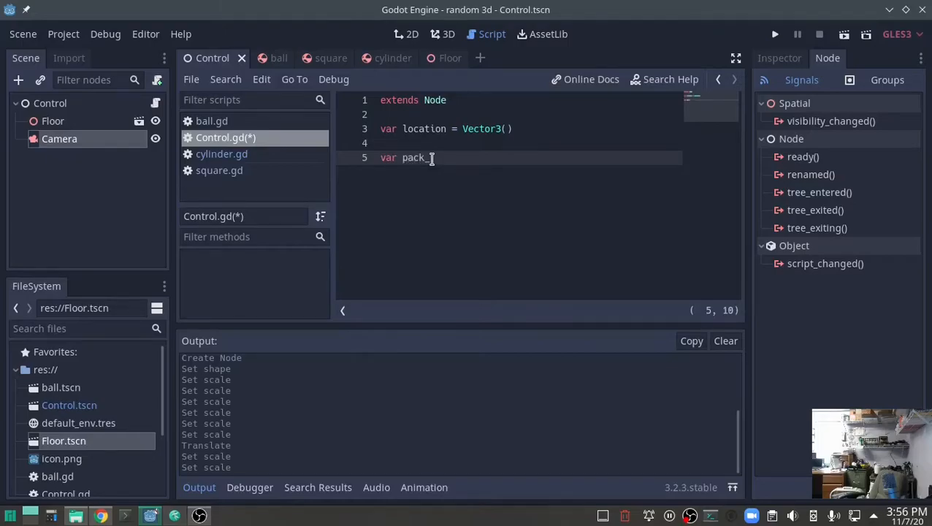
text(t_sce)
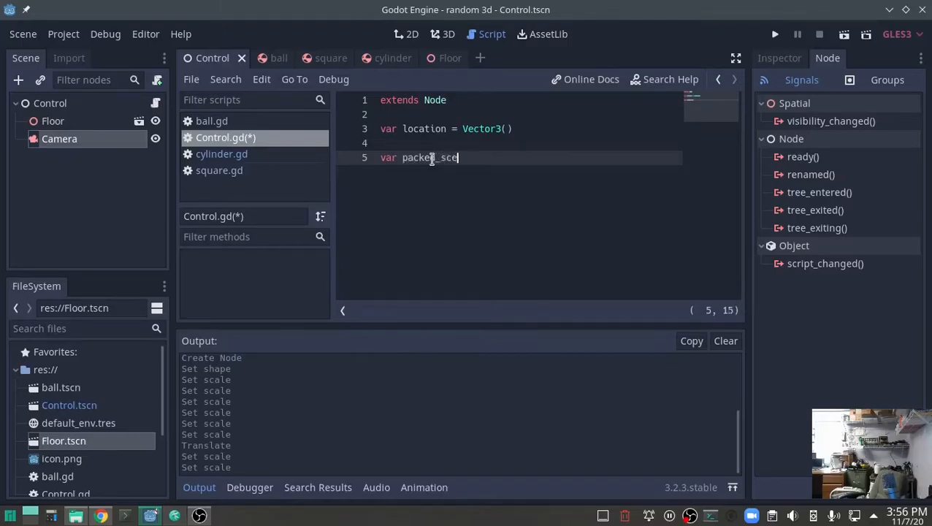
text(ne)
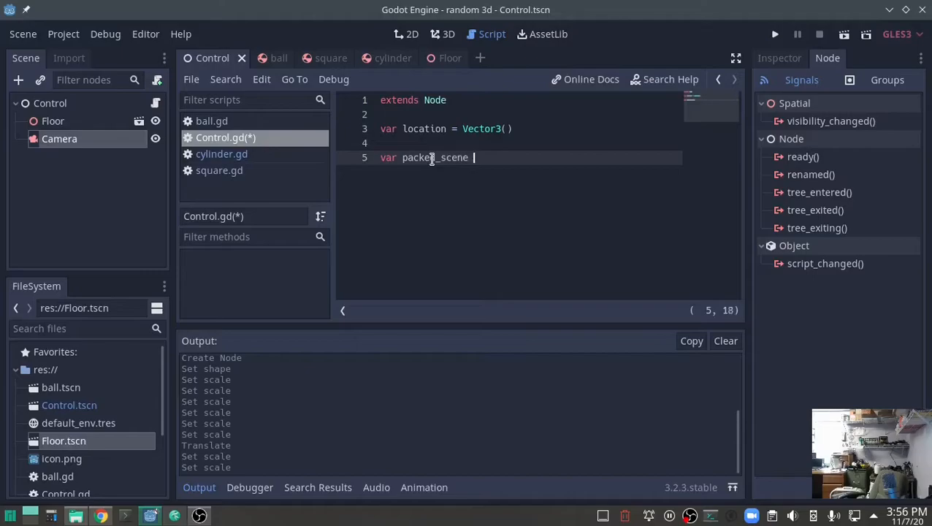
text([)
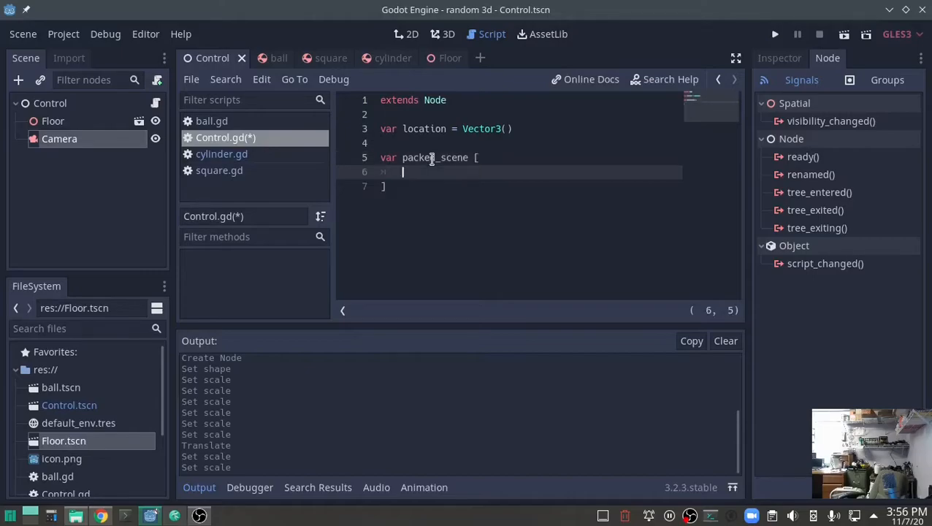
key(enter)
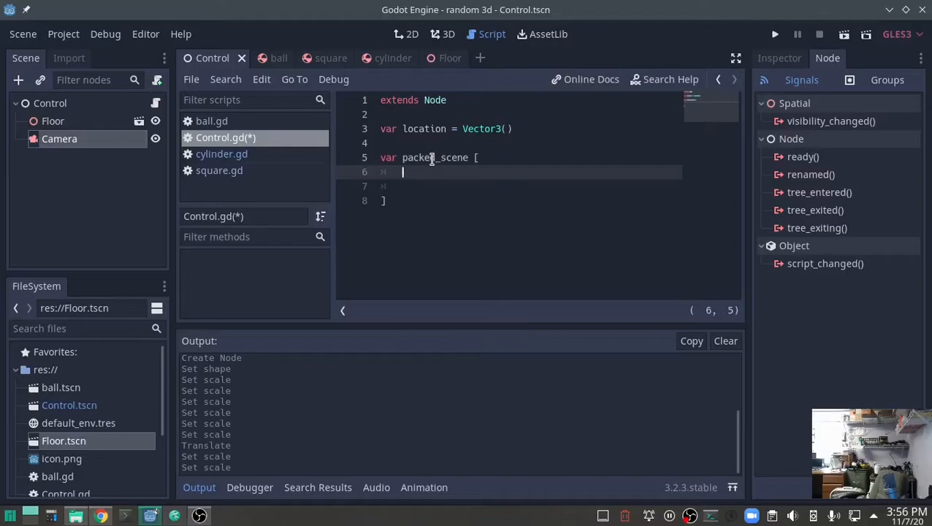
text(preload)
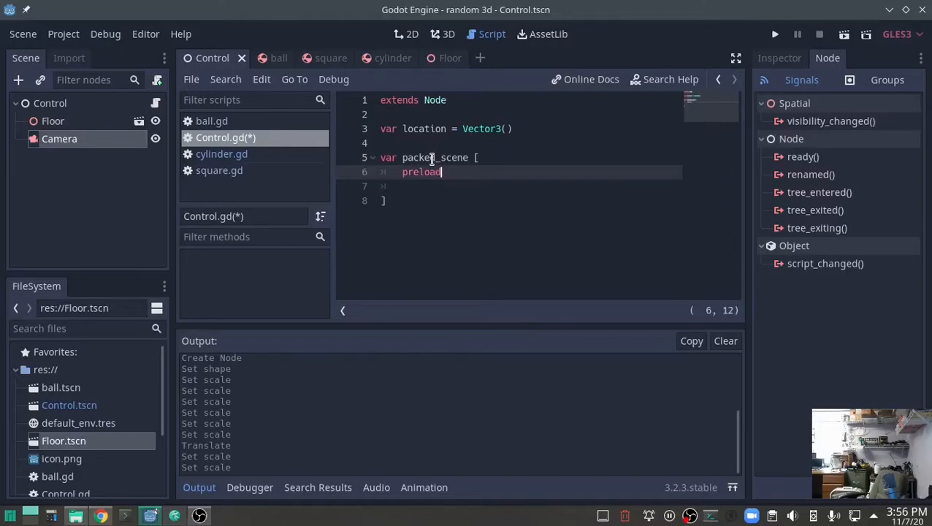
text(())
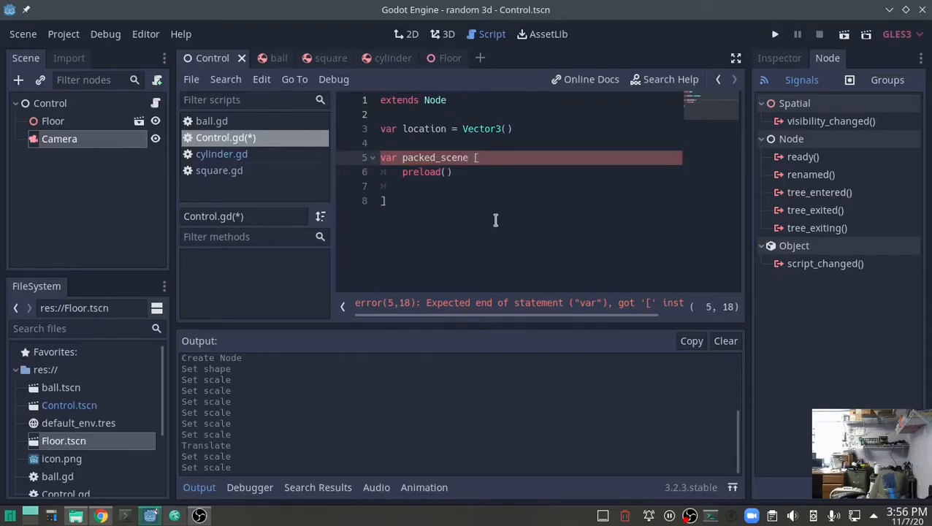
text(=)
click(531, 172)
text(9)
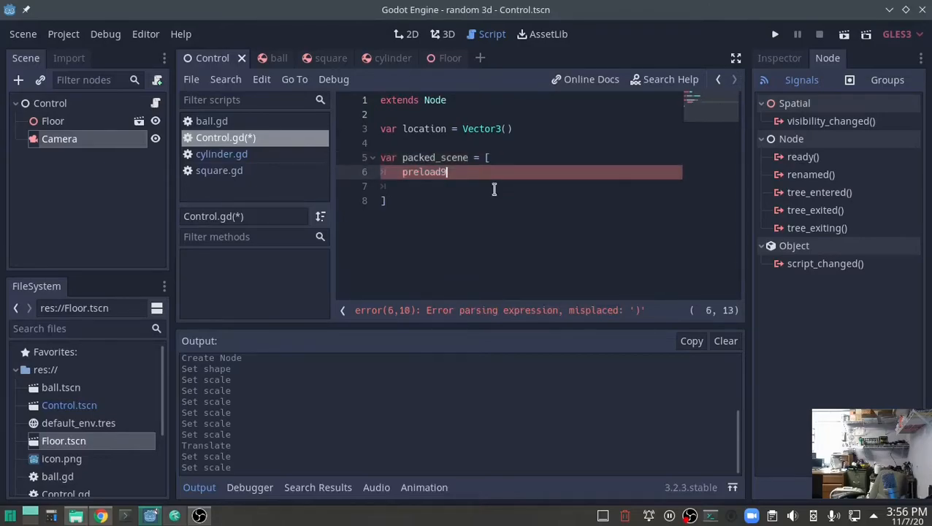
text(("res://ball.tscn)
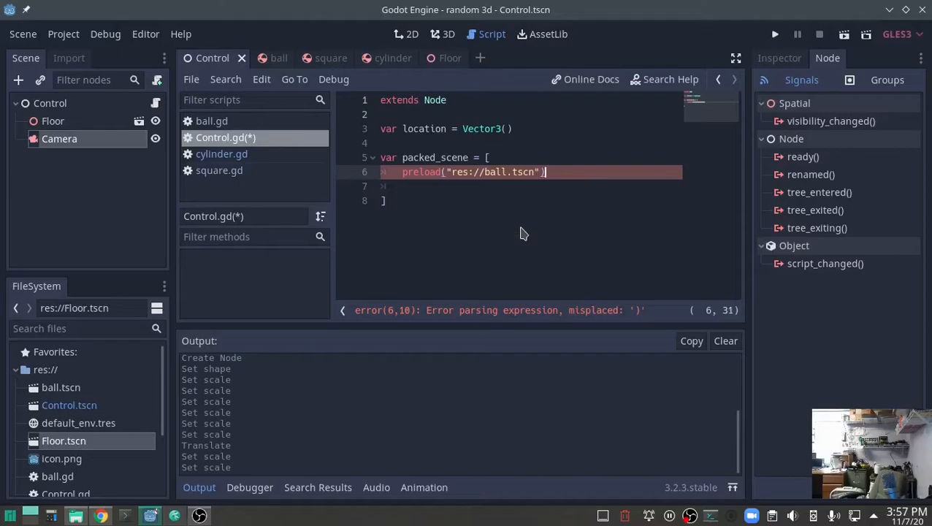
Step: Add preloads for square.tscn and cylinder.tscn and close the packed_scene array
key(Return)
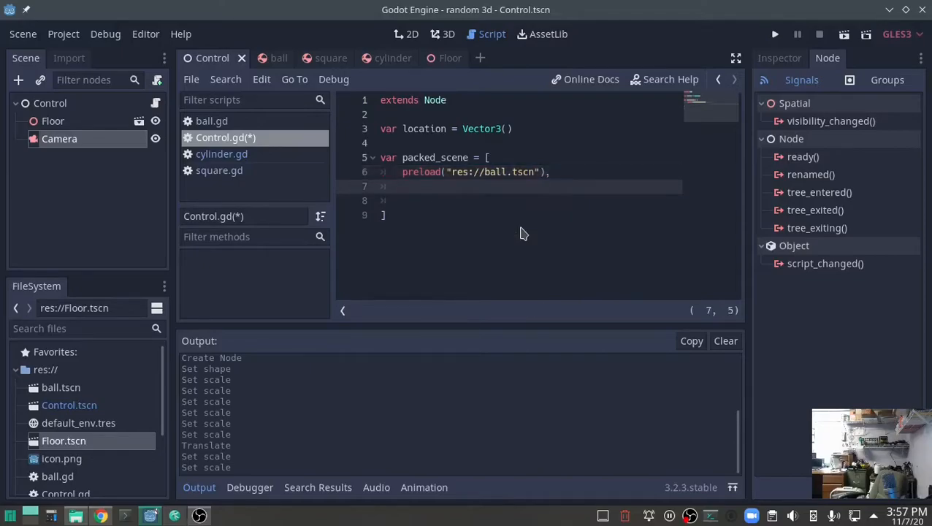
text(preload)
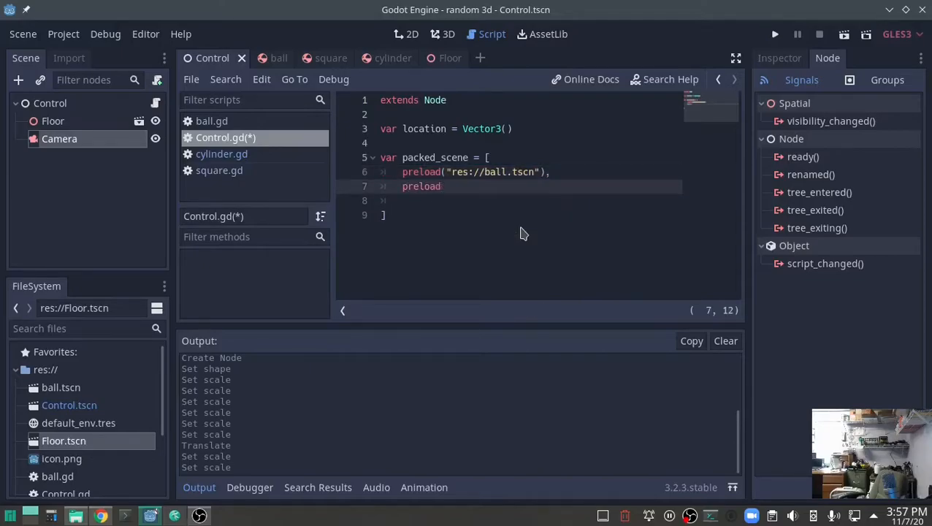
text(("res://square.tscn)
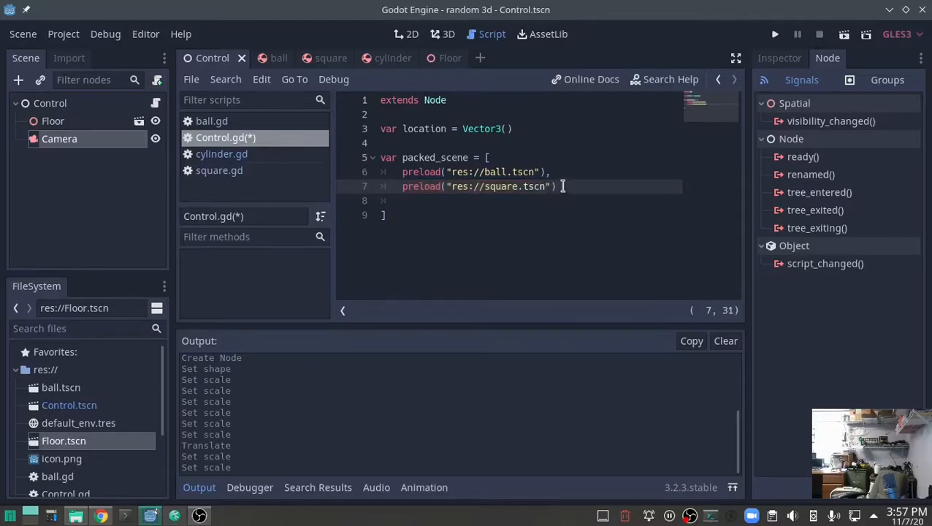
text(,)
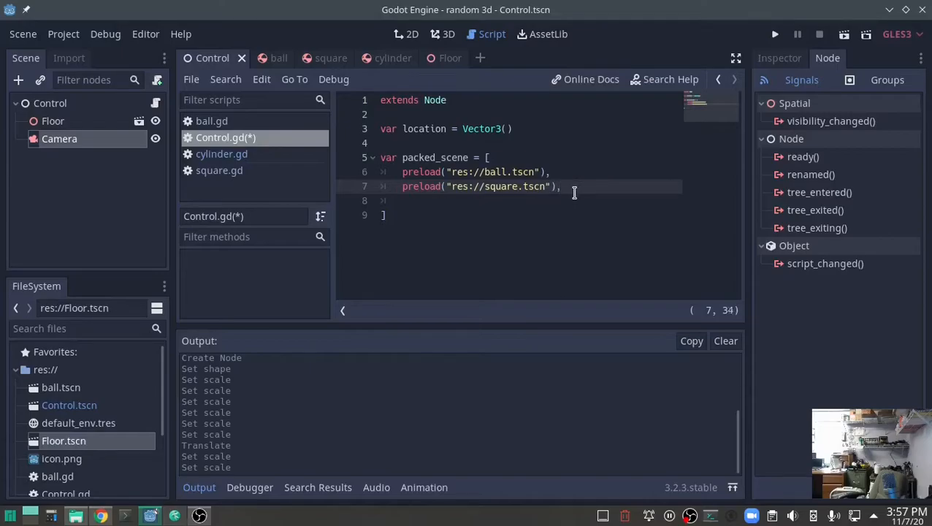
text(preload("res://cylinder.tscn)
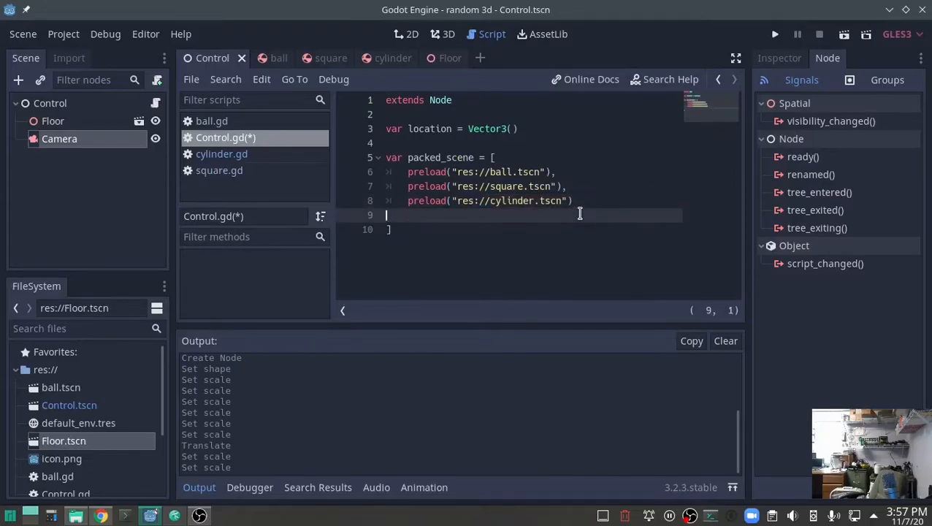
key(Backspace)
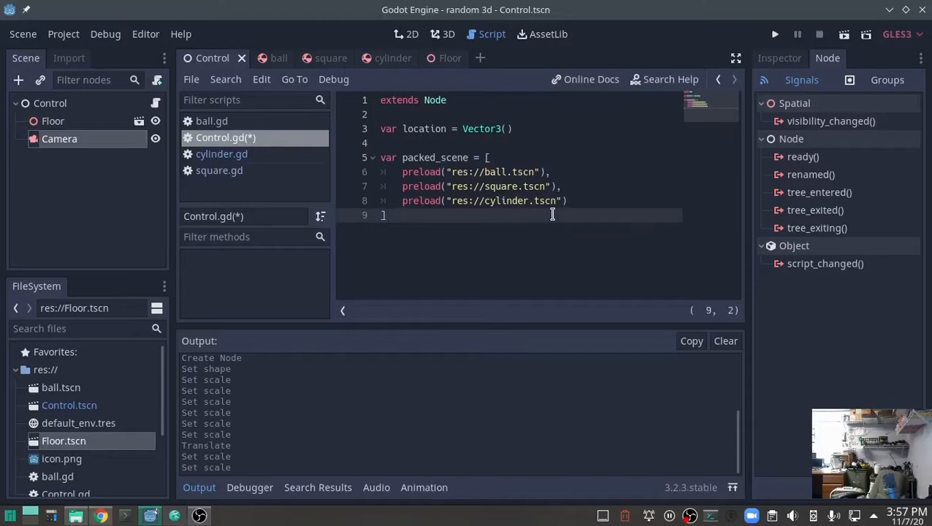
key(Enter)
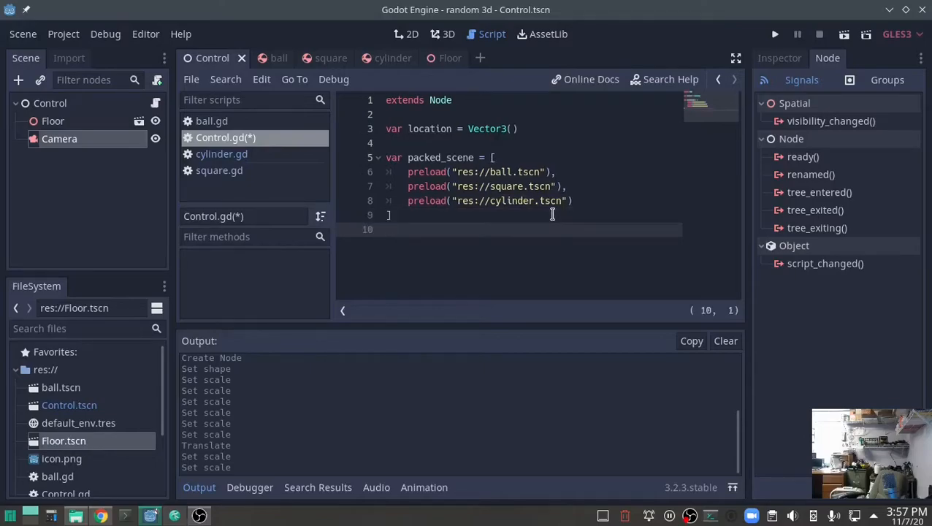
key(enter)
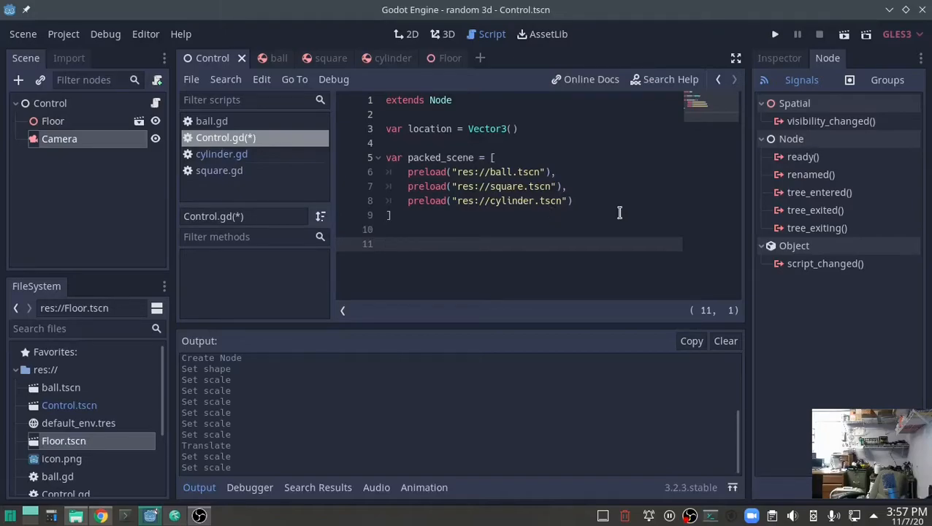
mouse_move(444, 277)
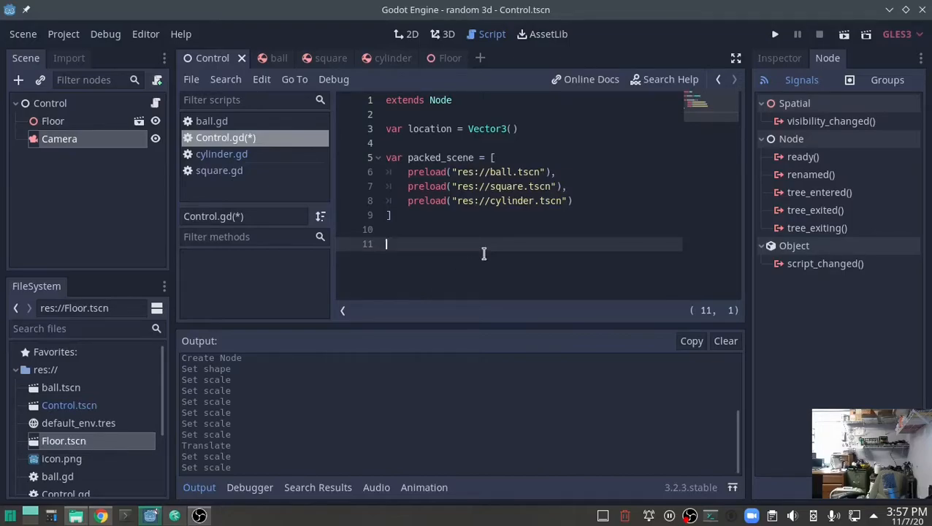
Step: Define func _process(delta): that begins by calling randomize()
text(func)
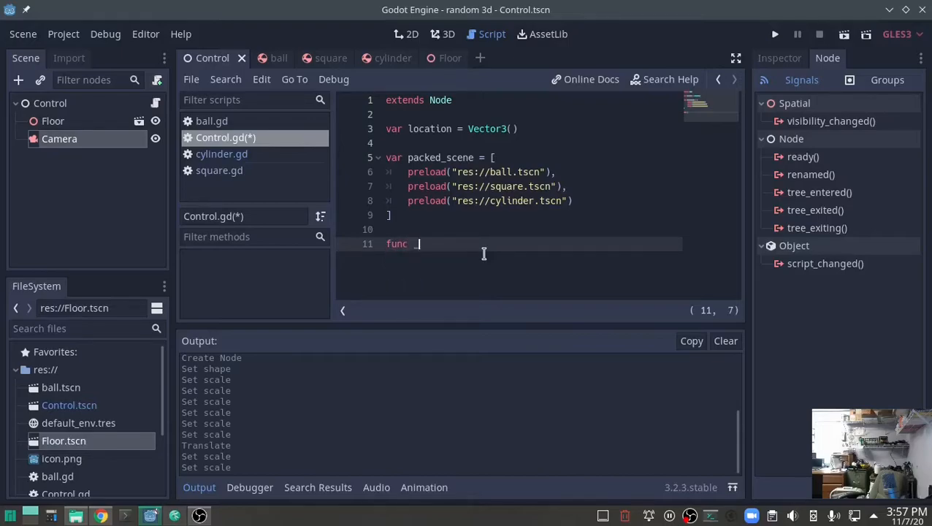
text(_process(delta):)
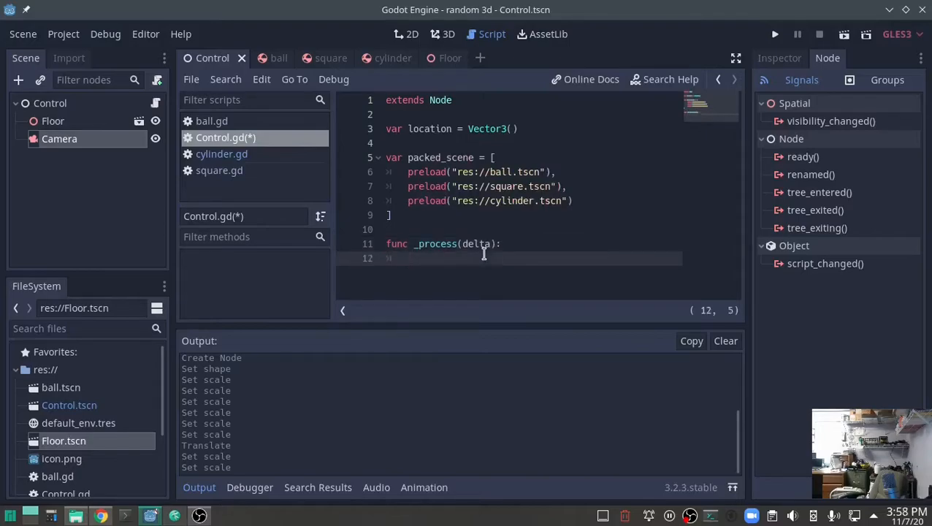
text(randomize()
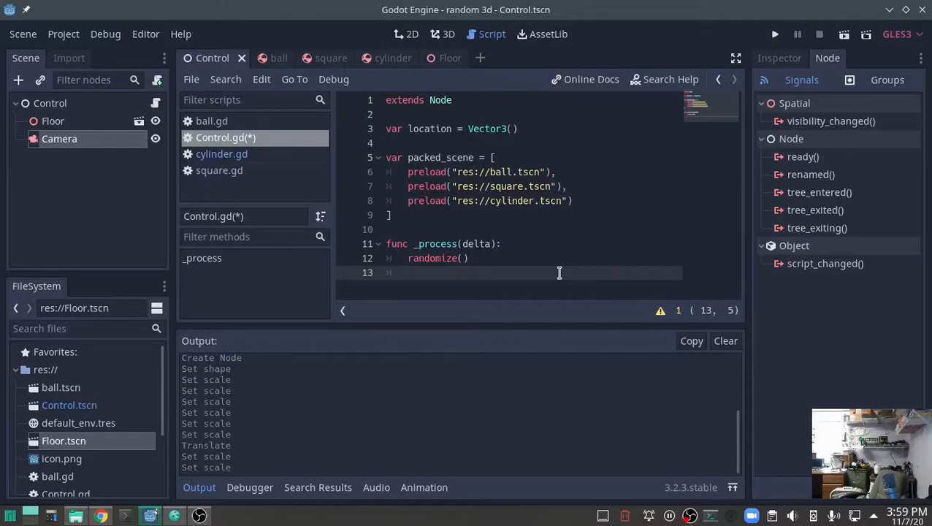
Step: Write var x=randi() % packed_scene.size() to pick a random scene index
text(var)
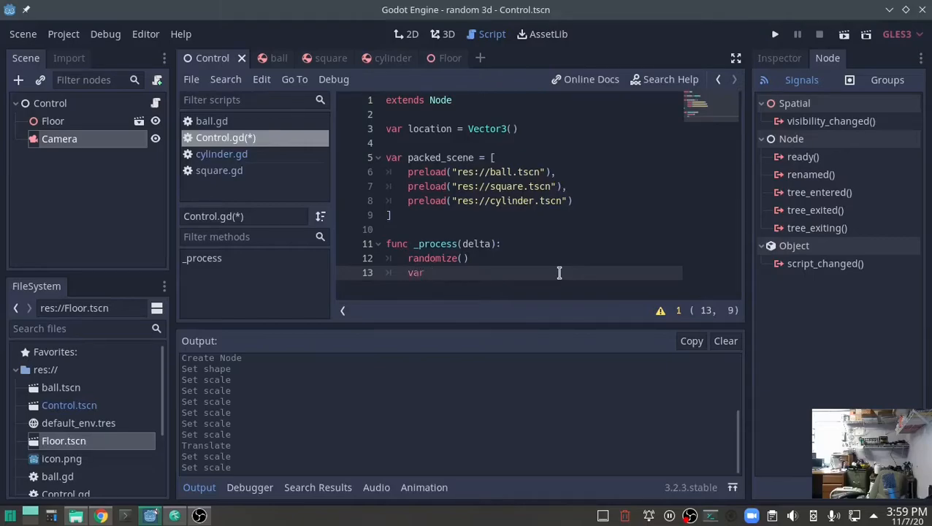
text(x=ra)
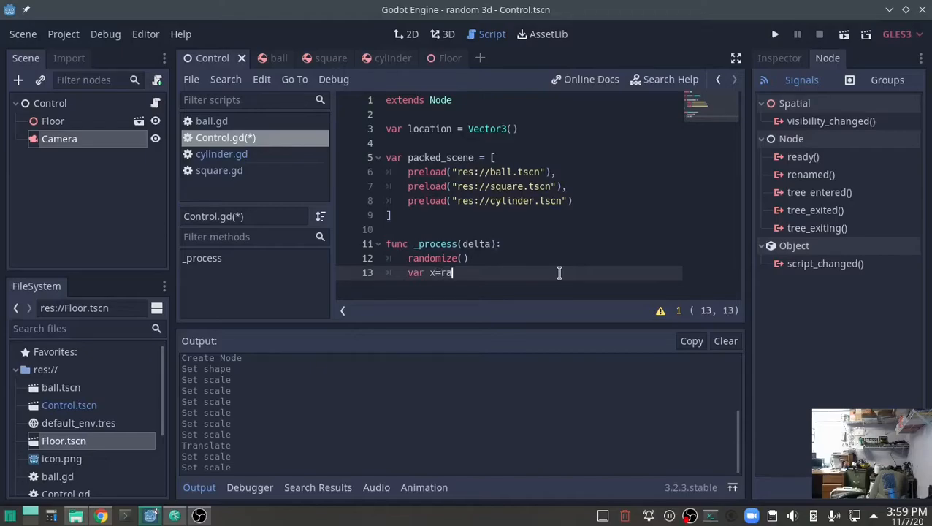
text(ndi())
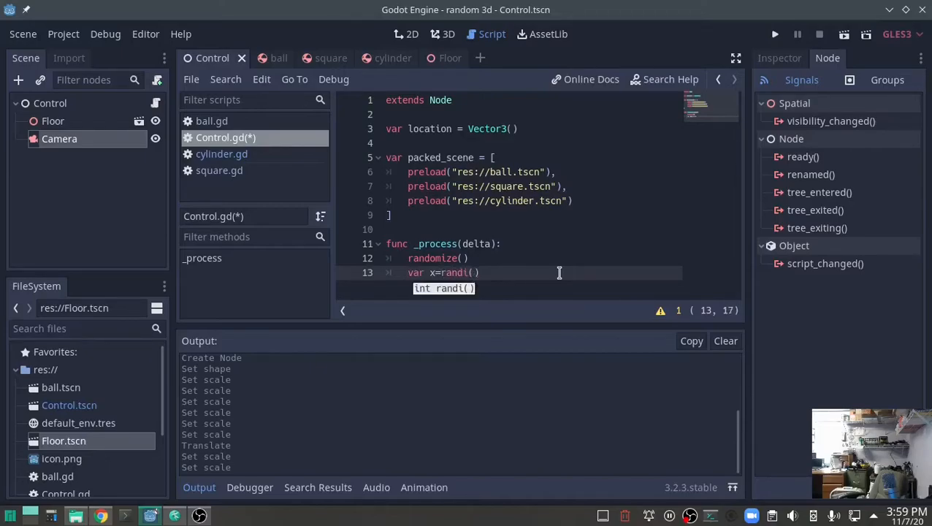
text())
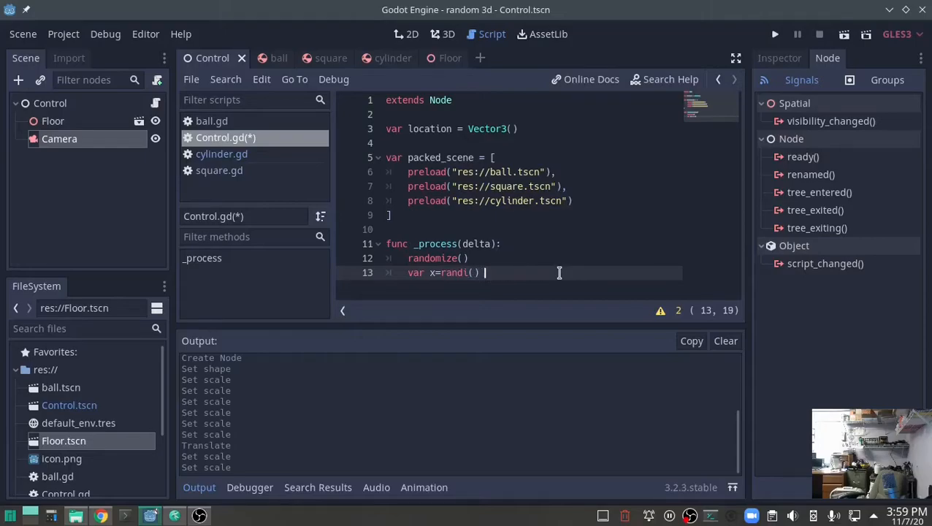
text(%)
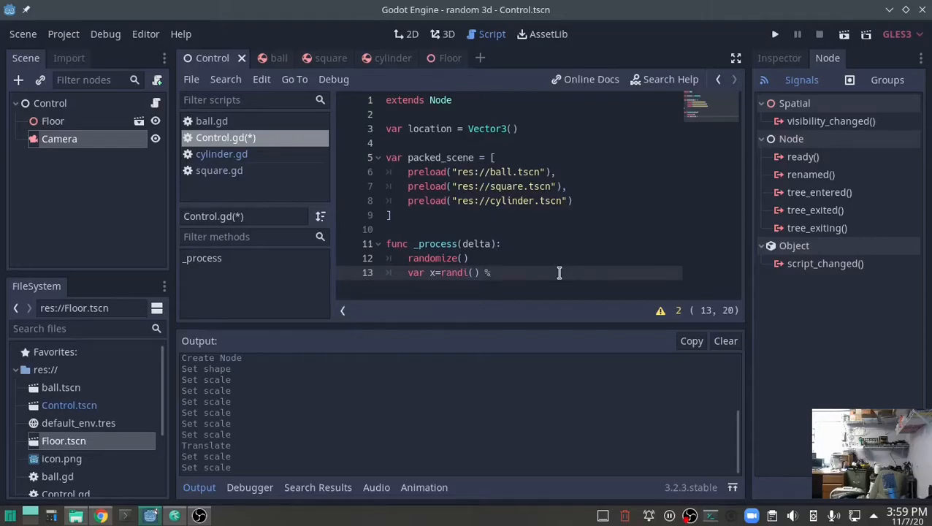
text(packed_scene)
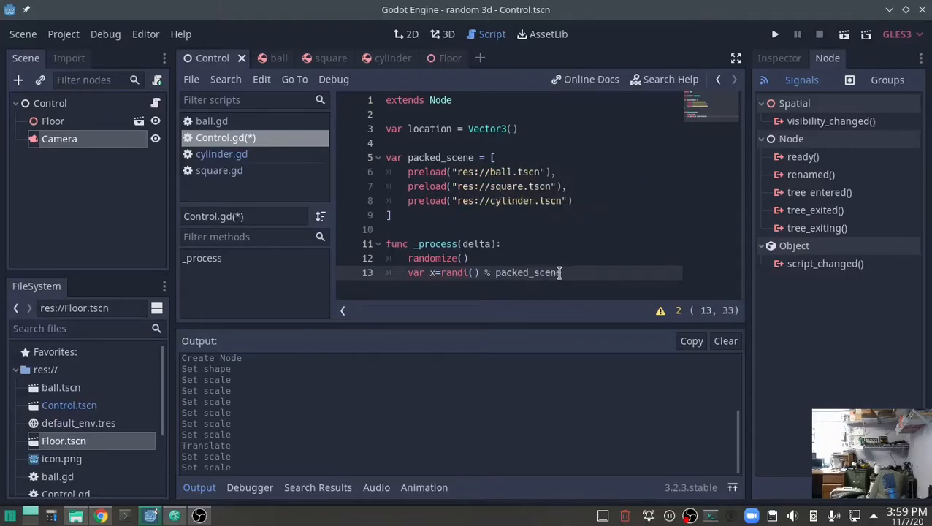
text(.)
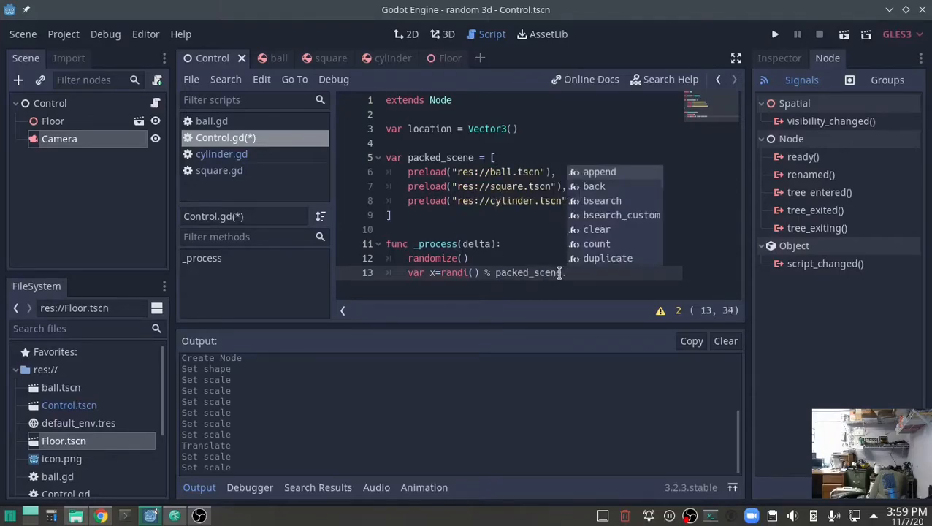
text(.size())
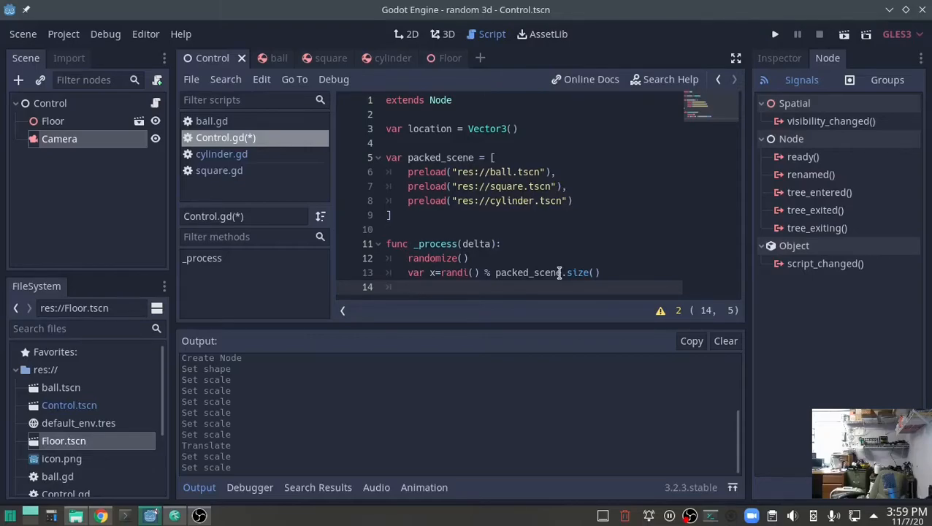
Step: Begin the line location.x = rand_range( in _process
text(location.x)
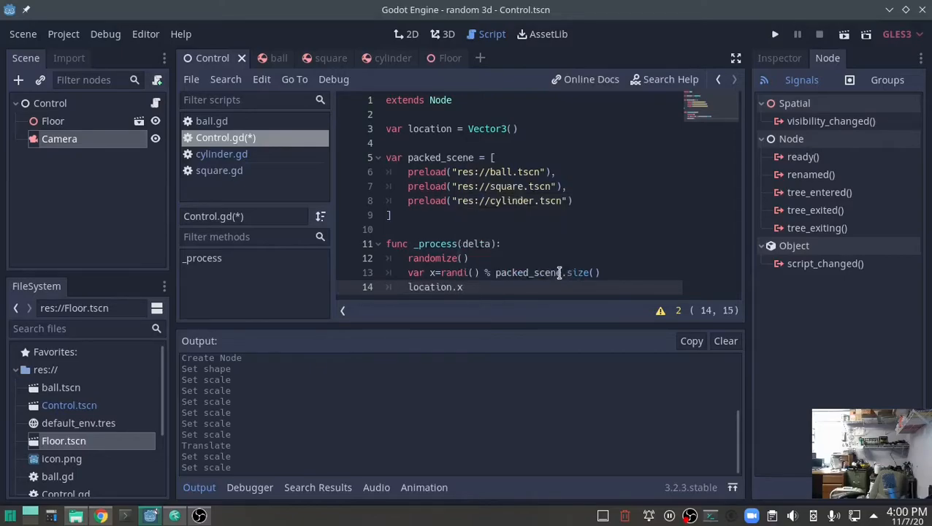
text(=)
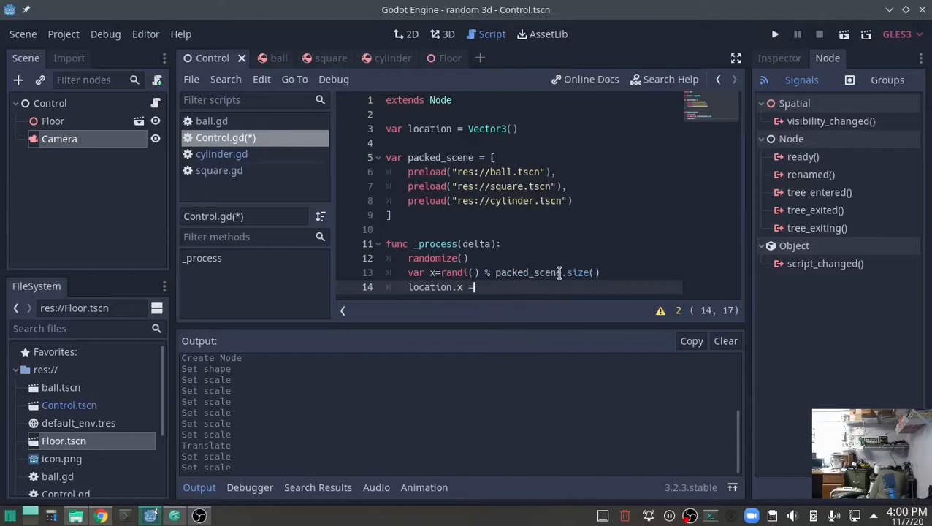
text(rand_range())
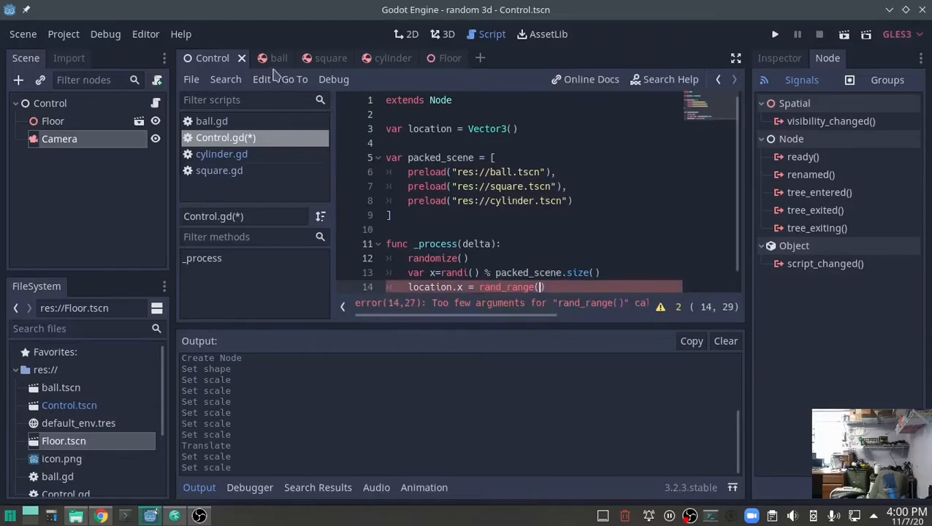
Step: Set the floor mesh's scale to 15, 1, 15 in the Floor scene
click(450, 59)
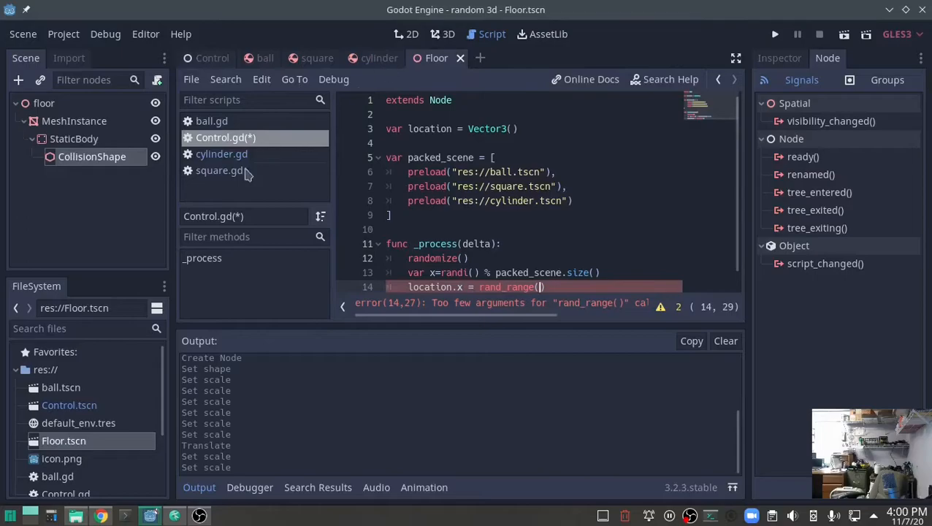
mouse_move(613, 72)
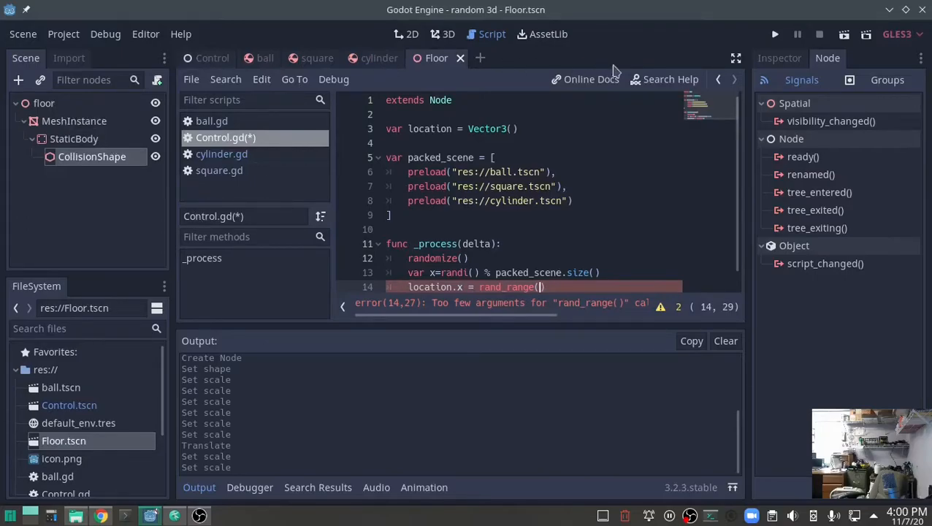
click(778, 59)
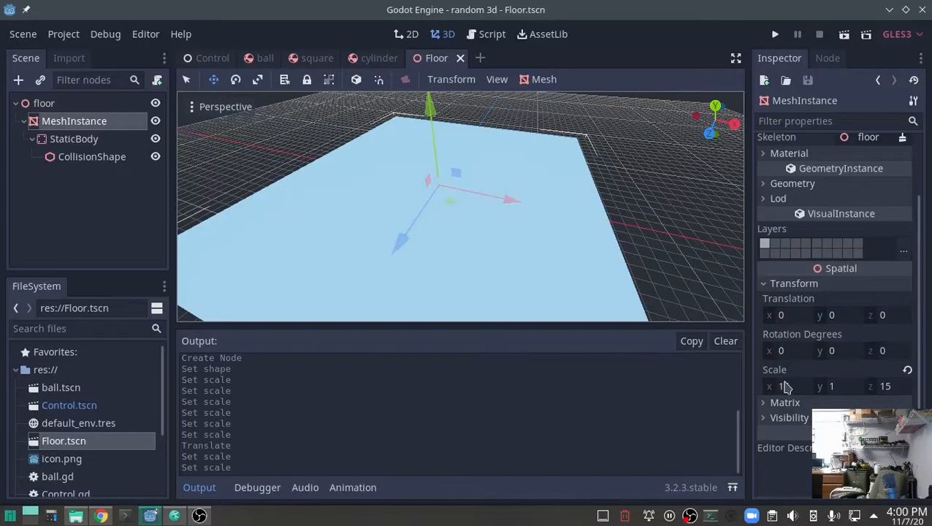
text(15)
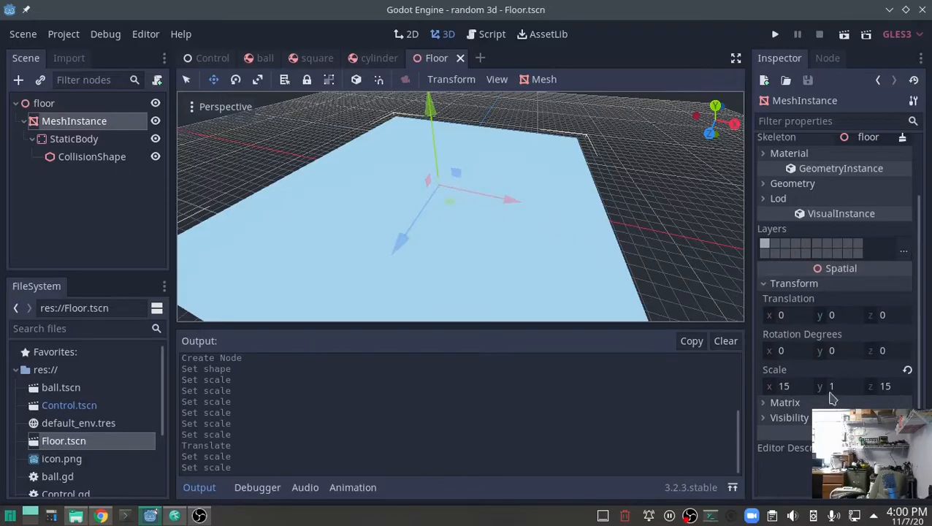
mouse_move(439, 295)
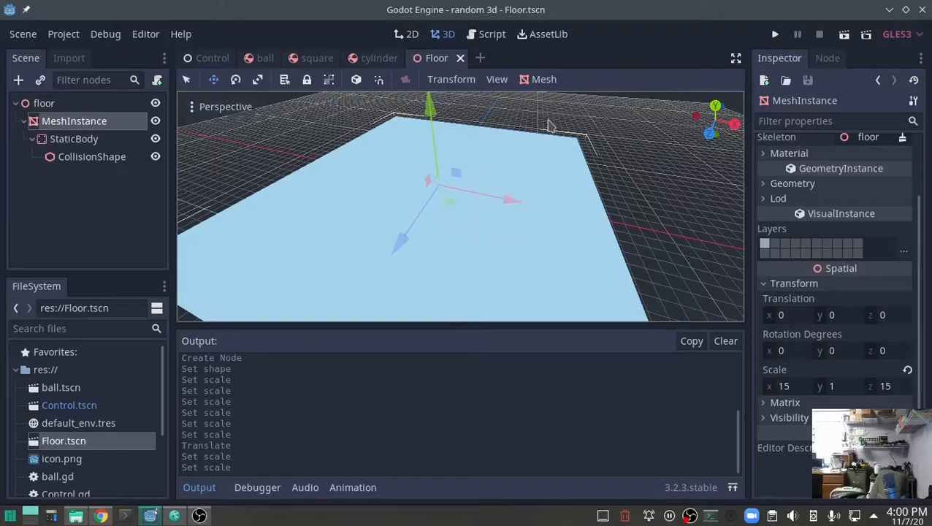
mouse_move(796, 412)
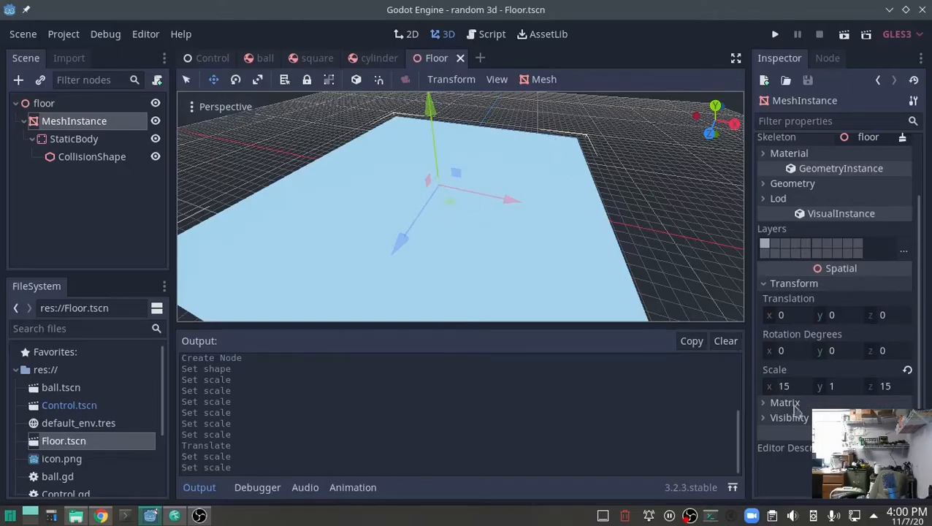
mouse_move(693, 158)
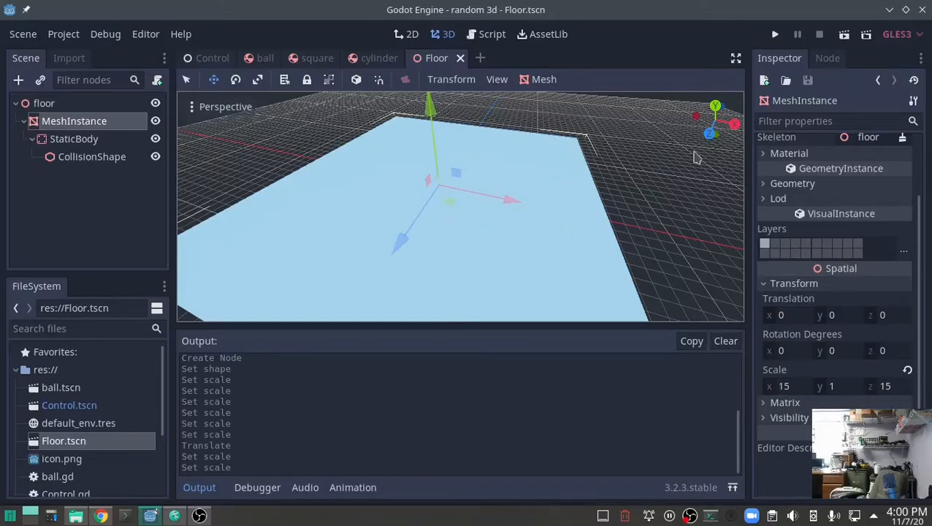
click(212, 58)
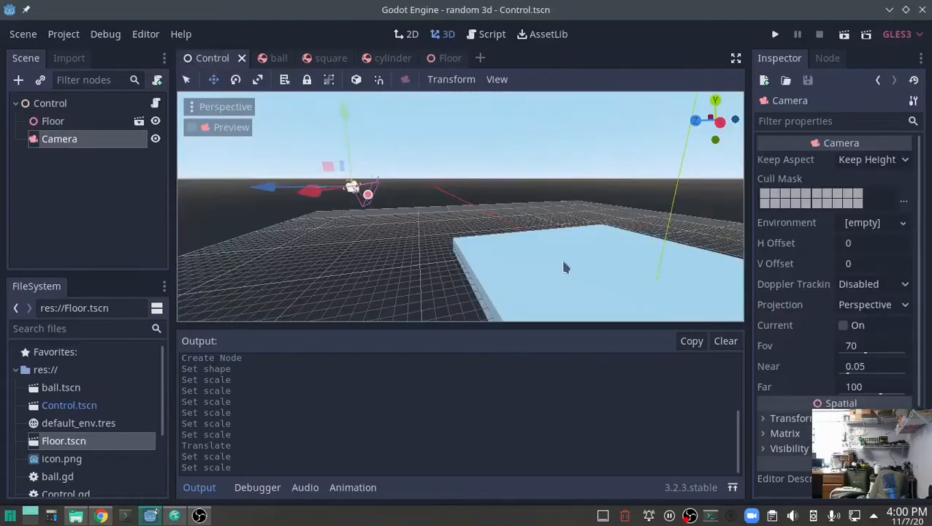
Step: Complete location.x = rand_range(-15,15) in the Control script
click(485, 33)
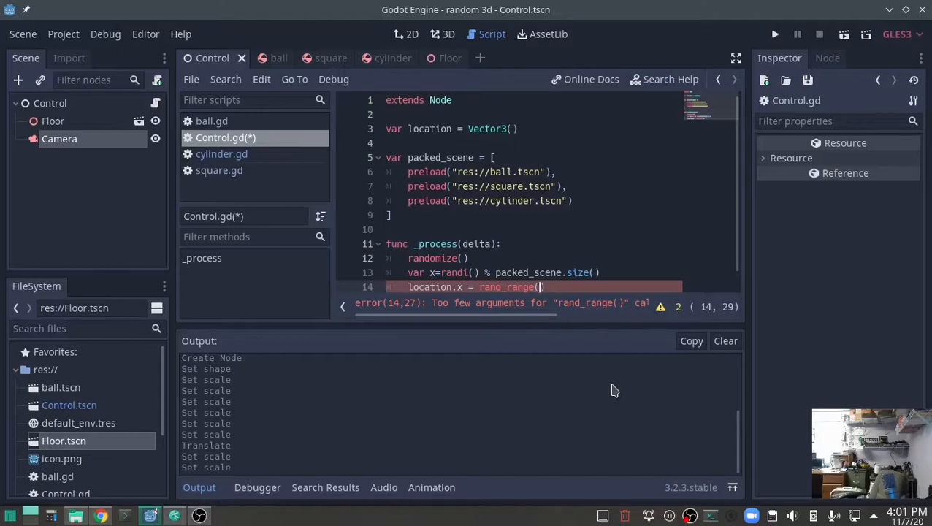
mouse_move(598, 373)
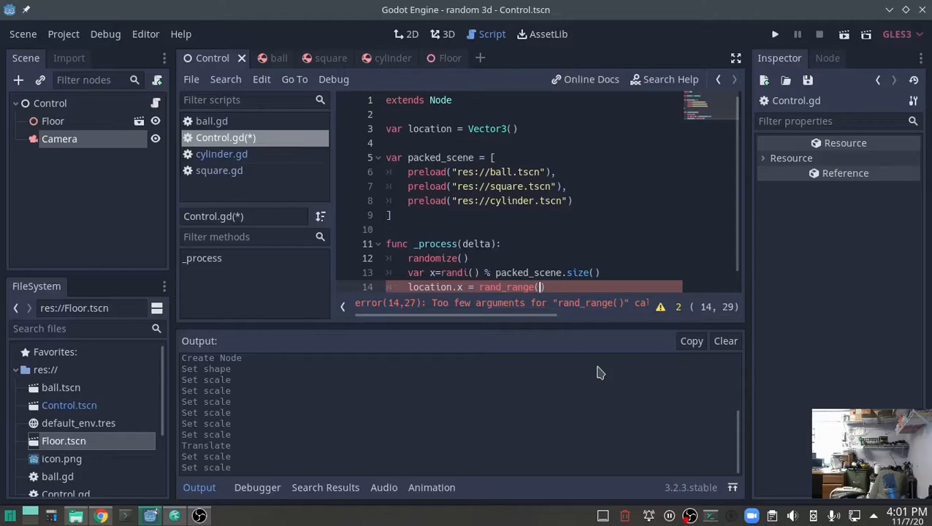
text(-1)
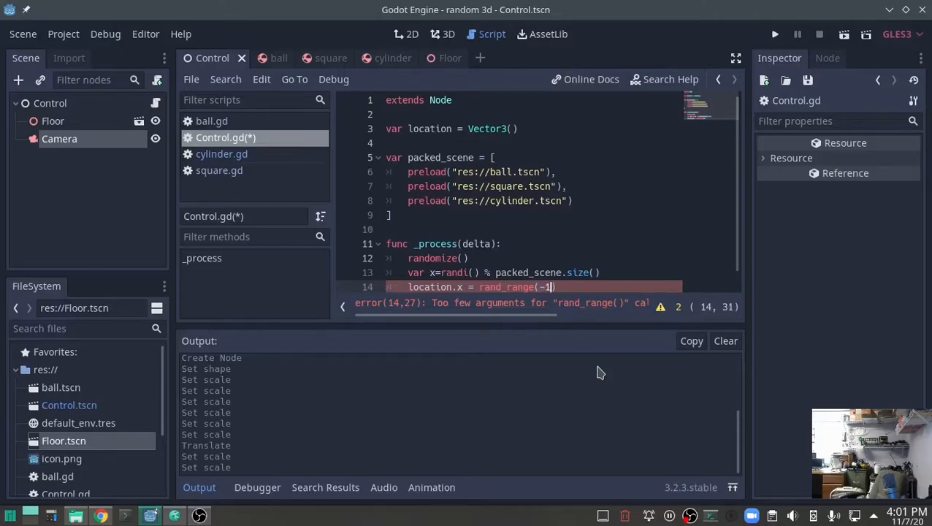
text(5,)
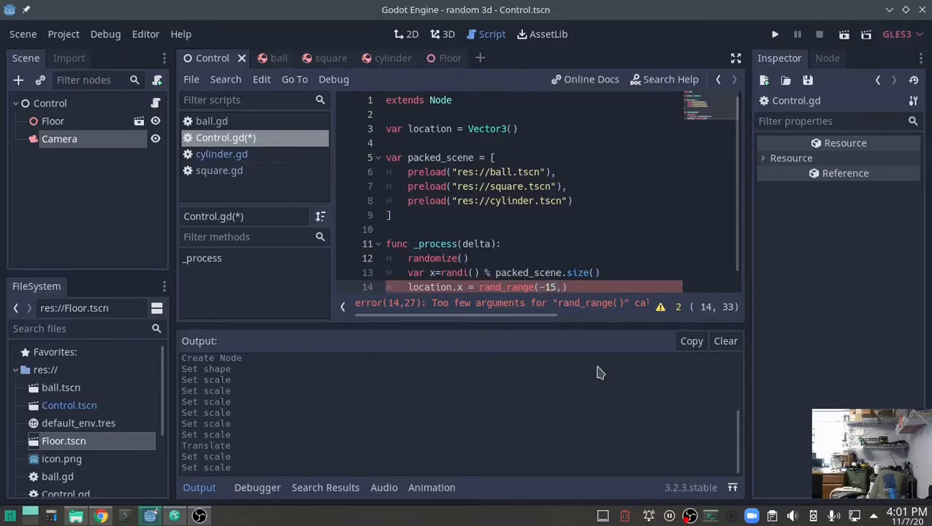
text(15))
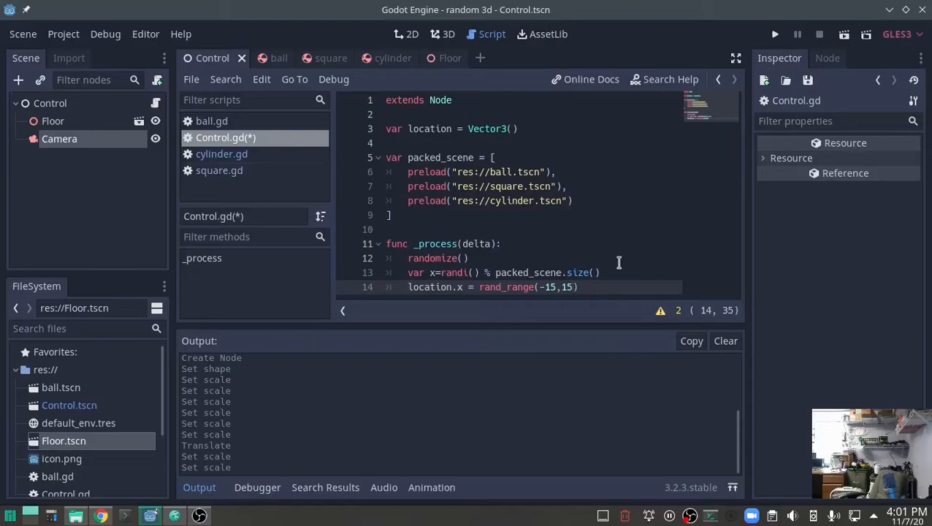
mouse_move(625, 263)
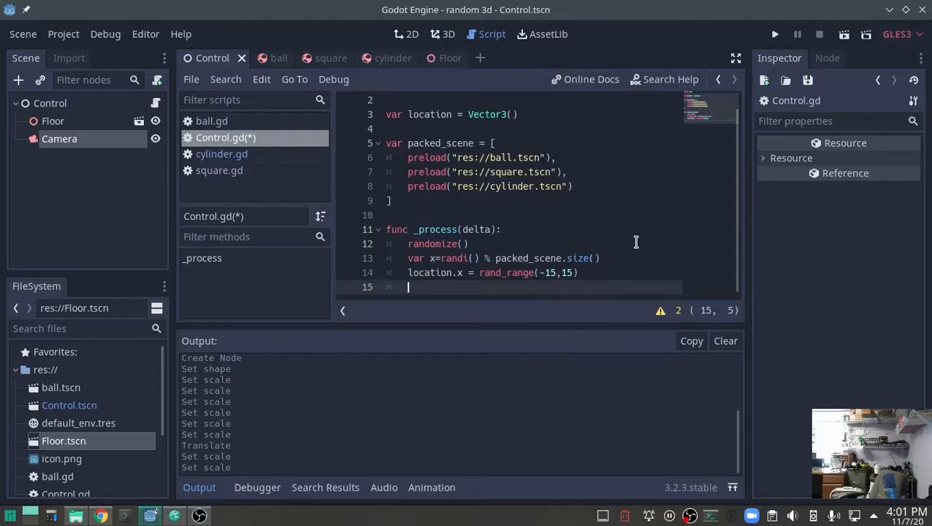
Step: Add location.z = rand_range(-15, 15) on the next line
text(location)
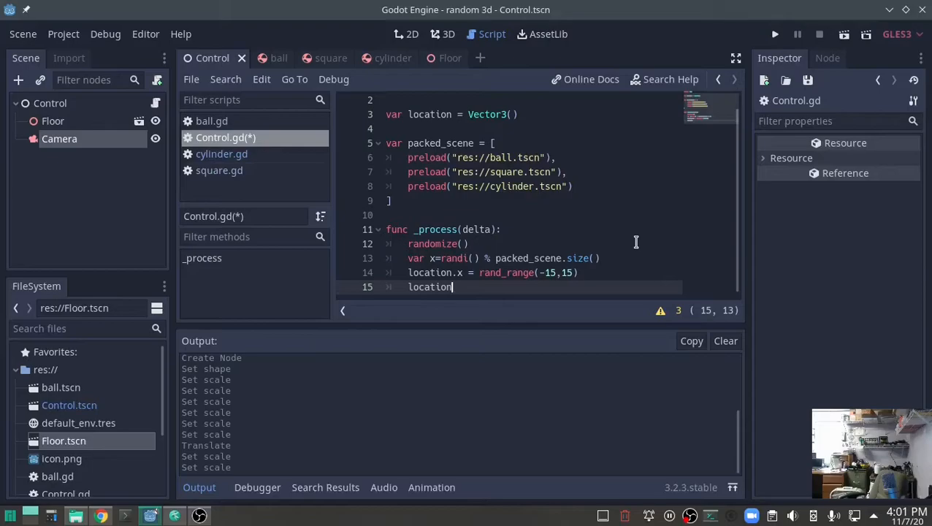
text(.z)
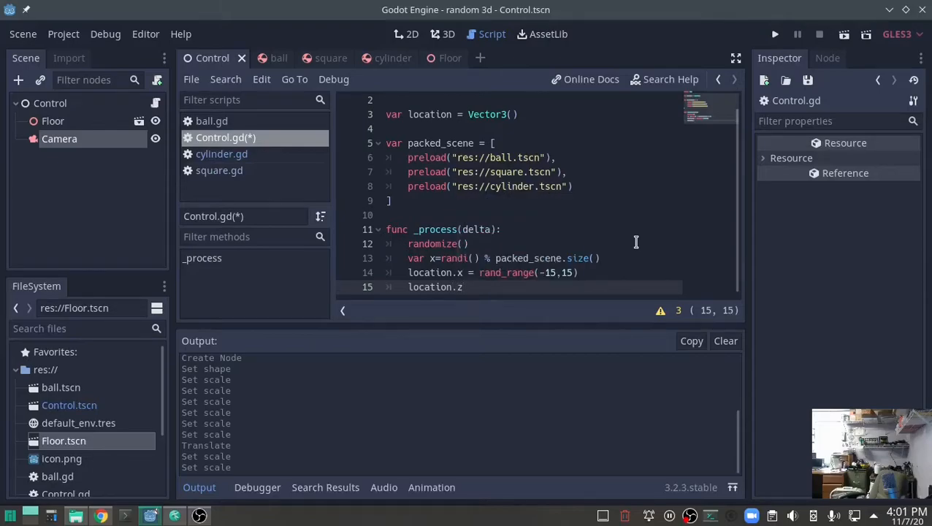
text(=)
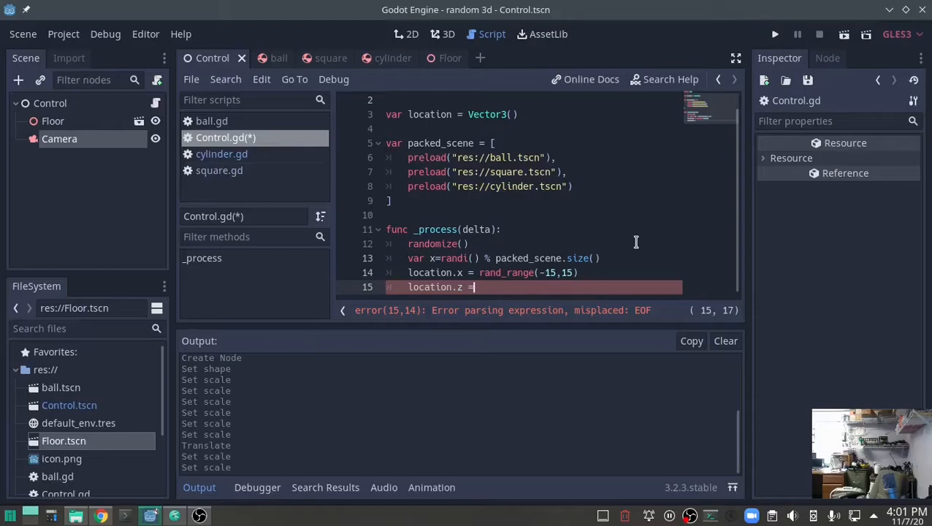
text(rand)
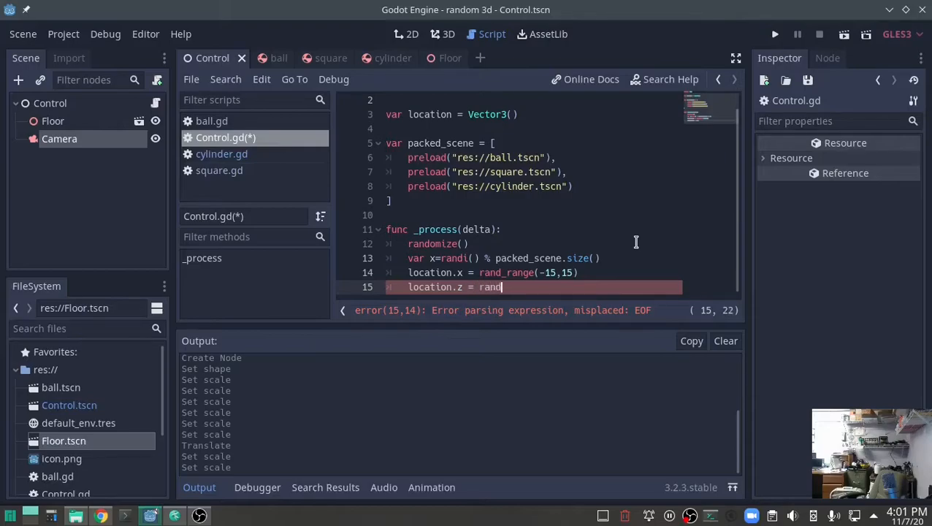
text(_range())
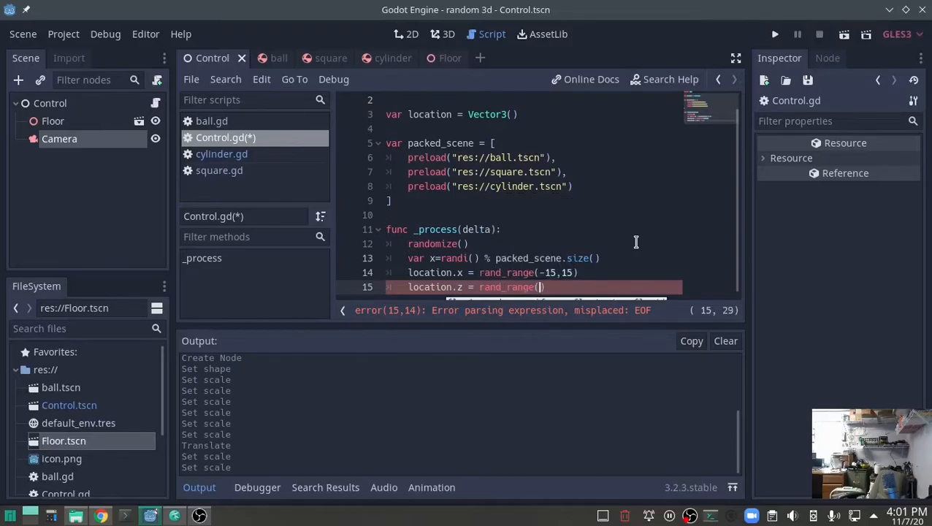
text(-15)
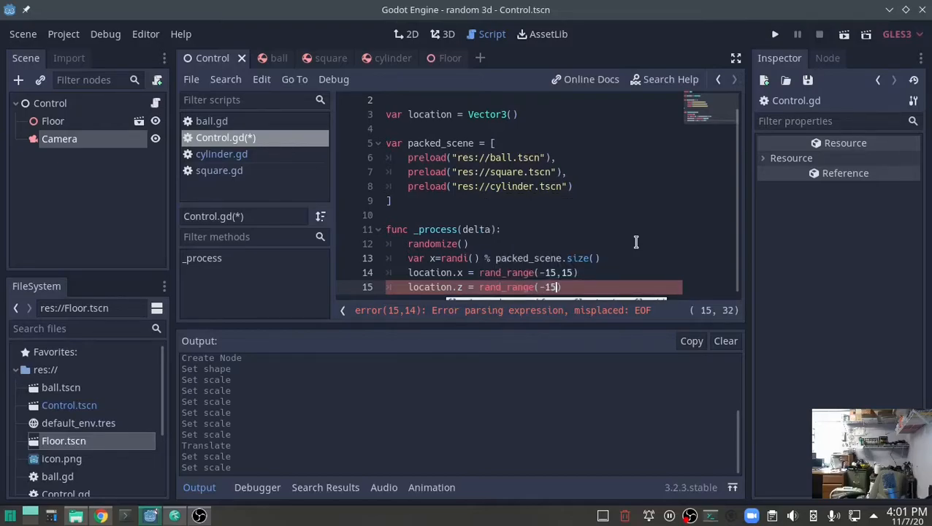
text(, 15)
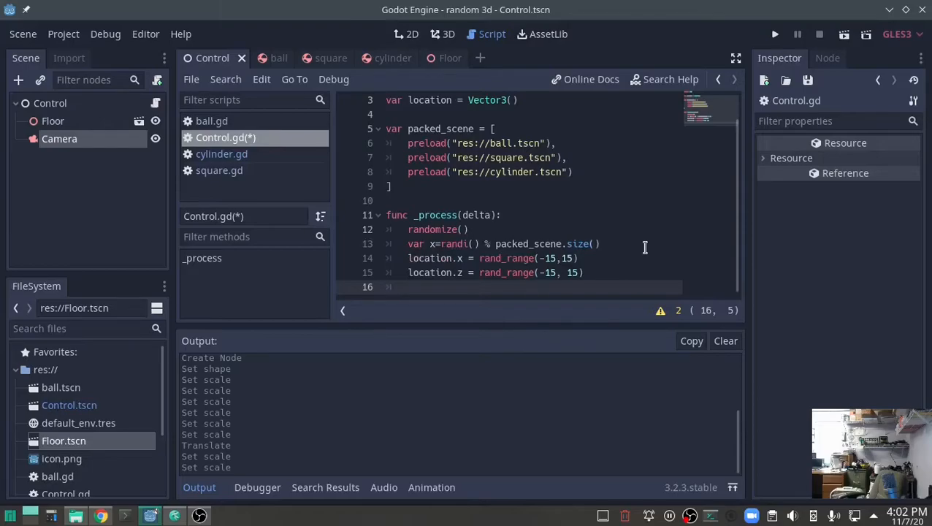
Step: Write location.y = rand_range(5, 20) to give each spawn a random height
text(location)
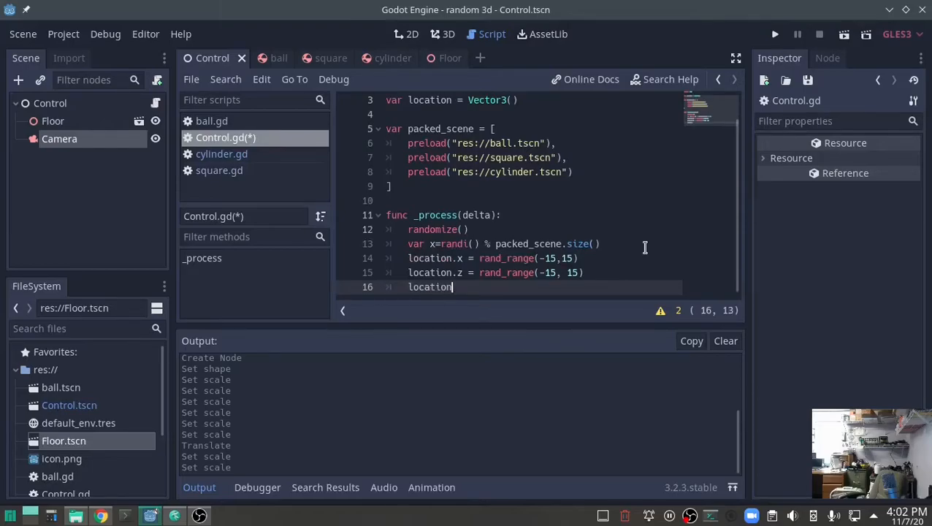
text(.y =)
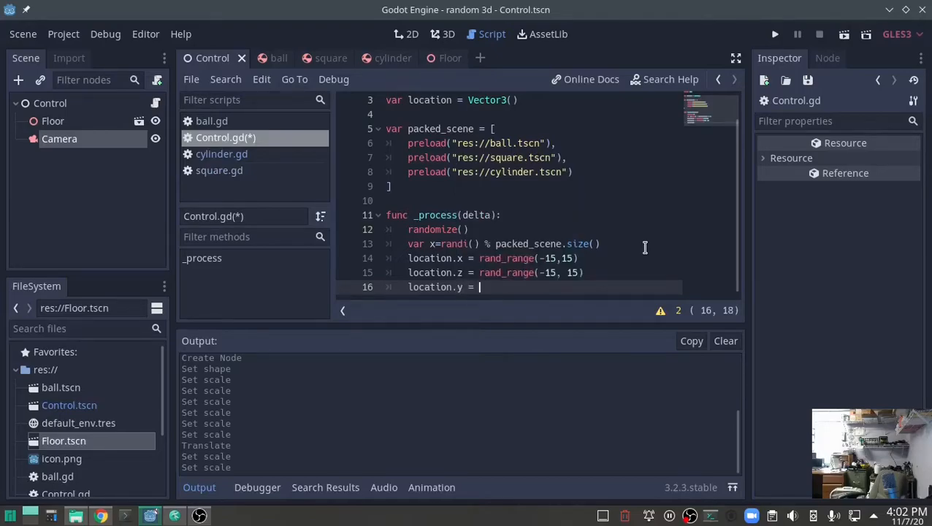
text(rand)
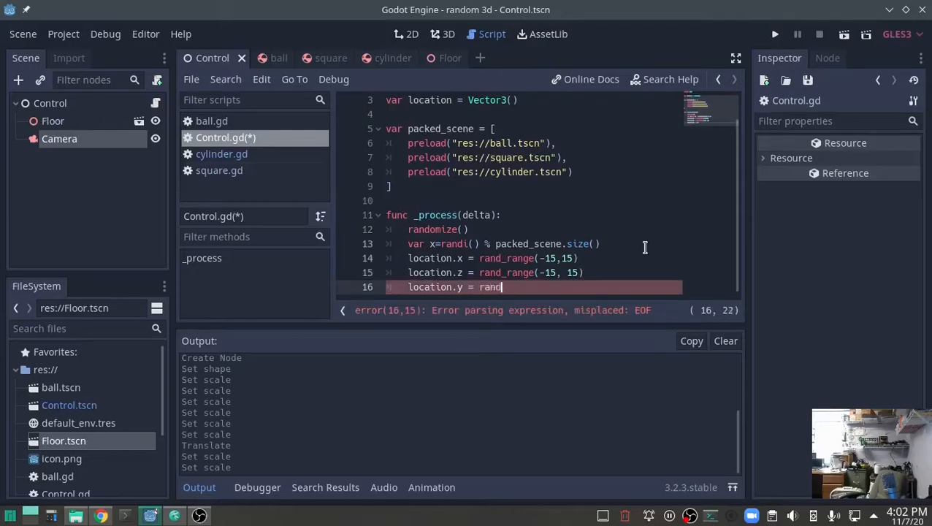
text(_ra)
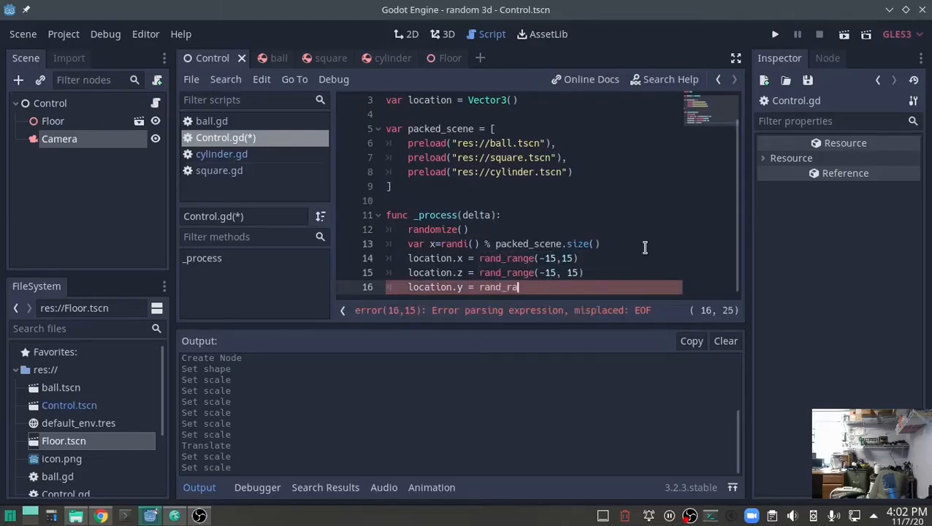
text(nge)
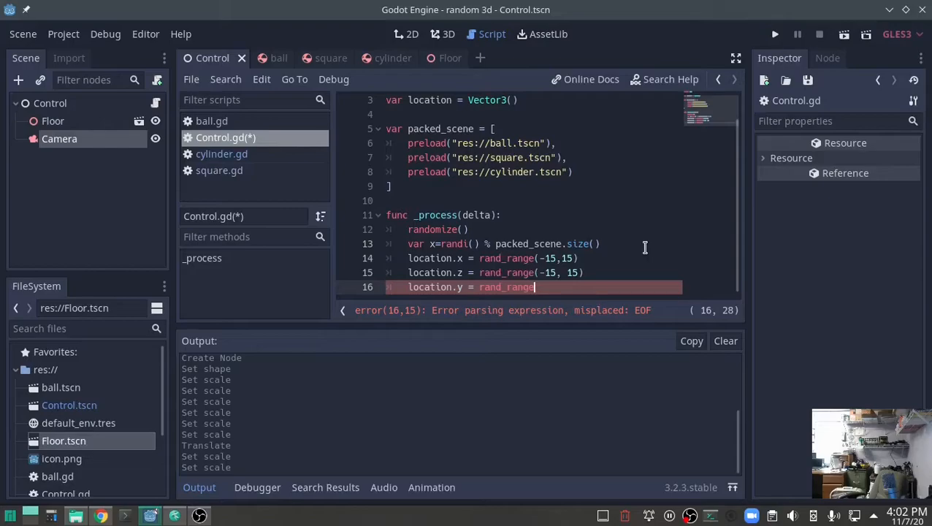
text(()
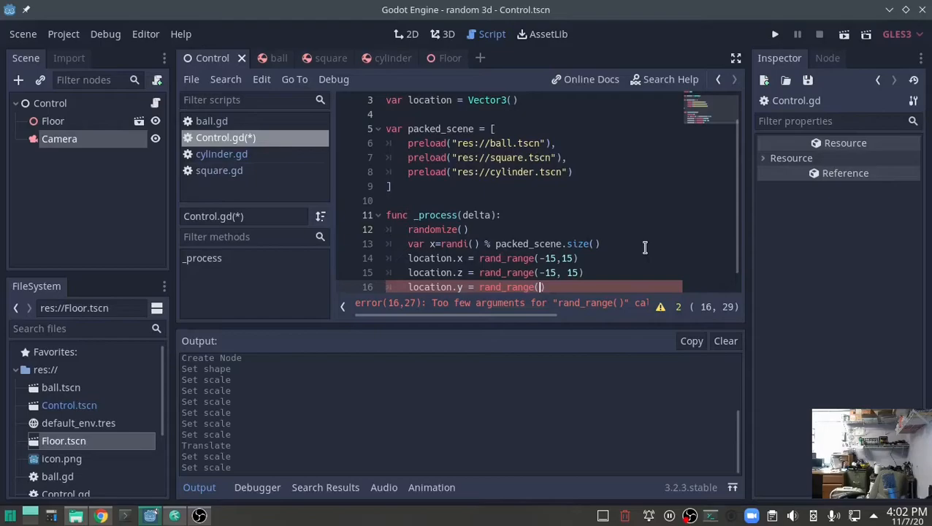
text(5,)
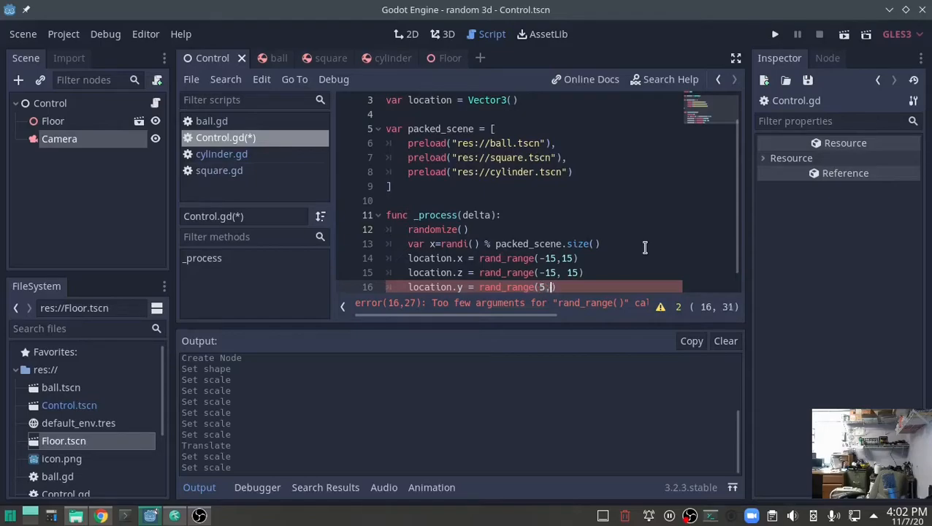
text(20)
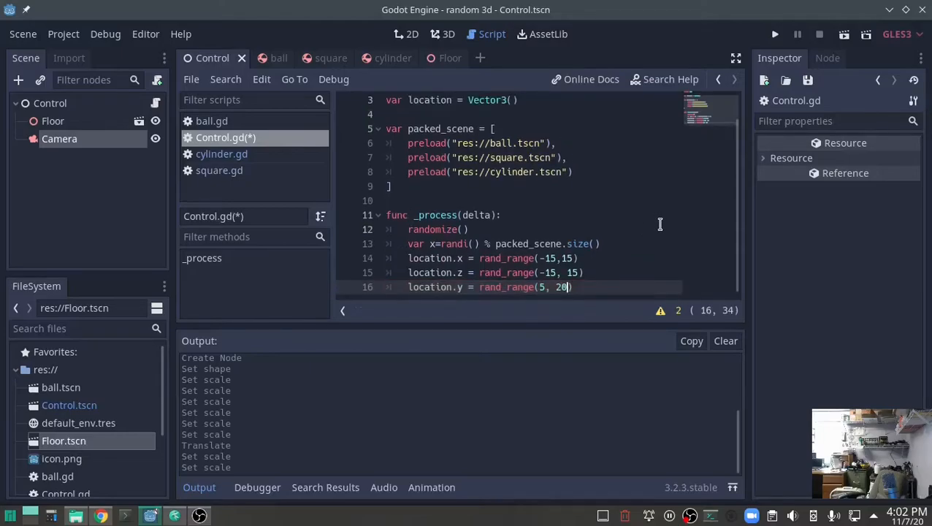
mouse_move(630, 286)
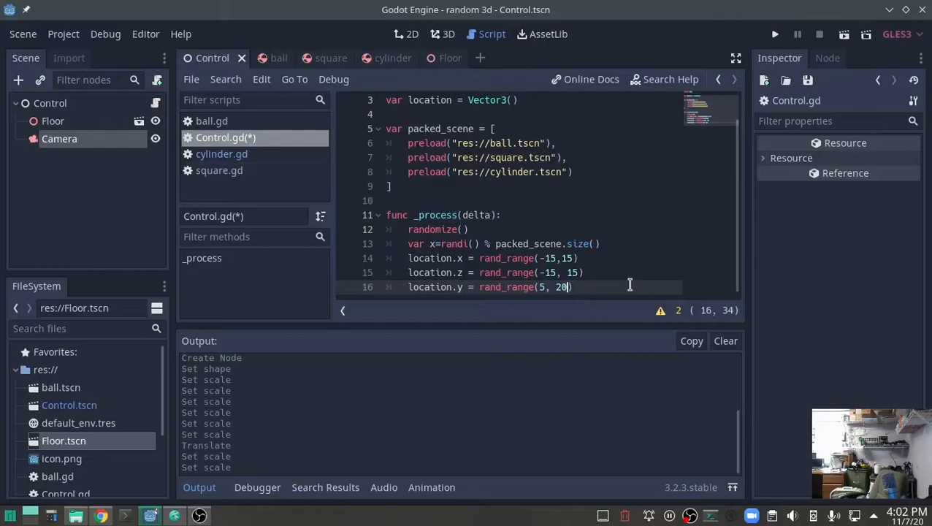
text())
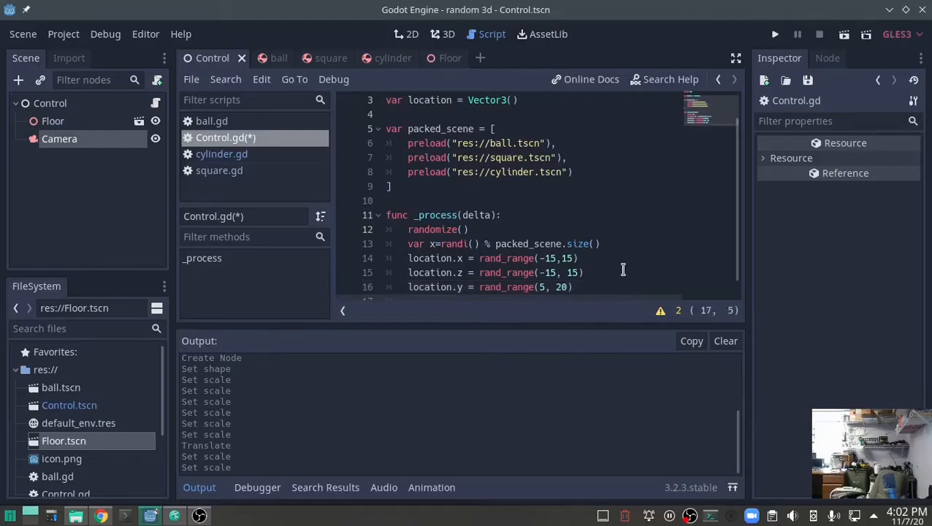
Step: Write var scene = packed_scene[x].instance() to instance the randomly chosen packed scene
scroll(down, 3)
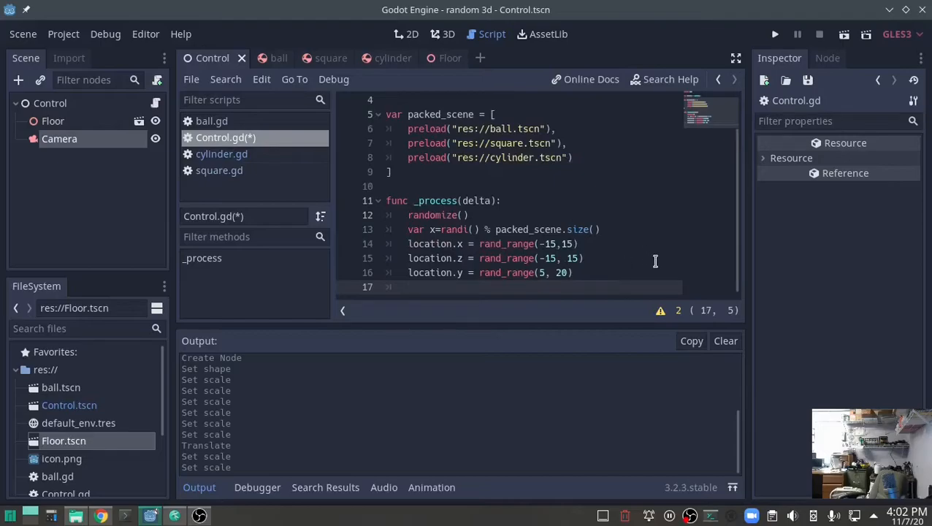
text(var)
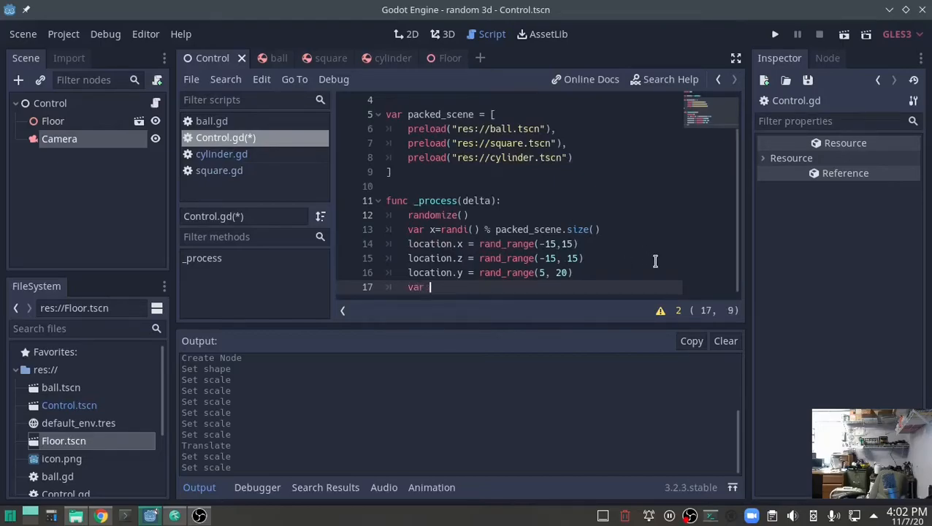
text(scene)
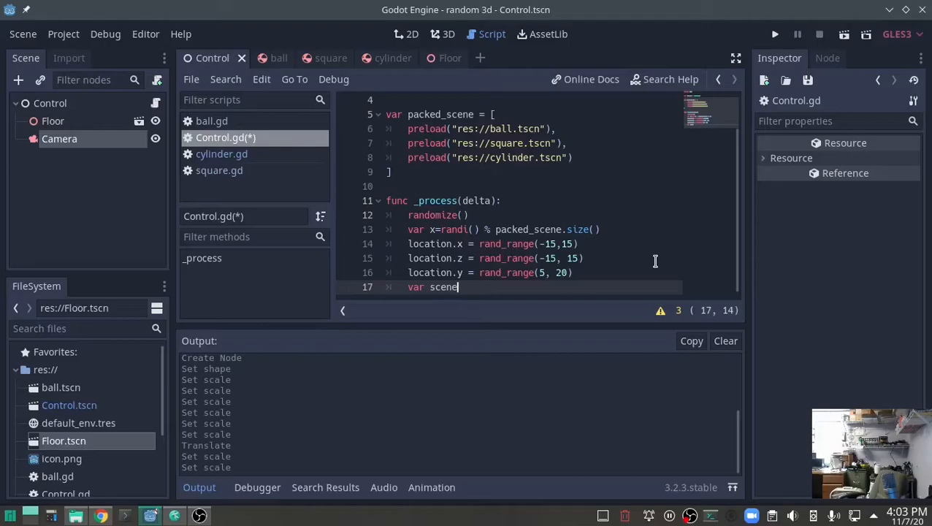
text(= packed_scene)
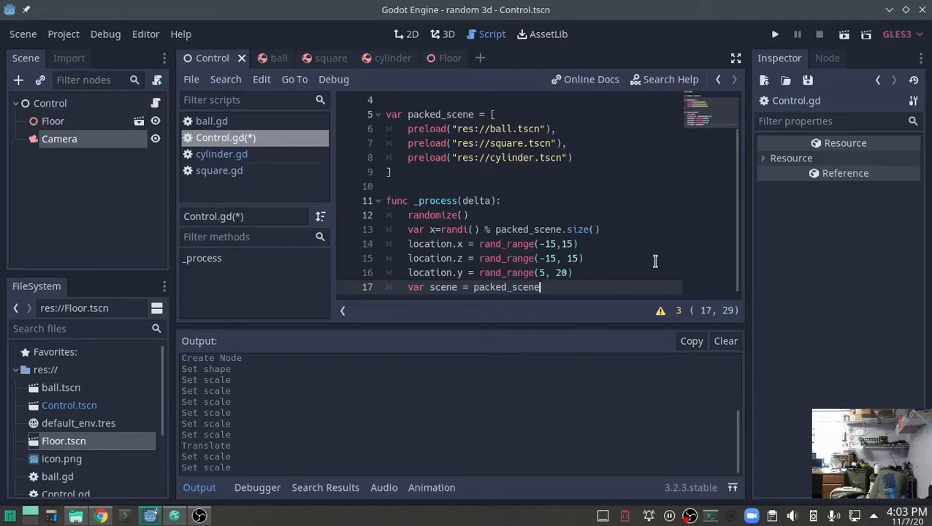
text([x)
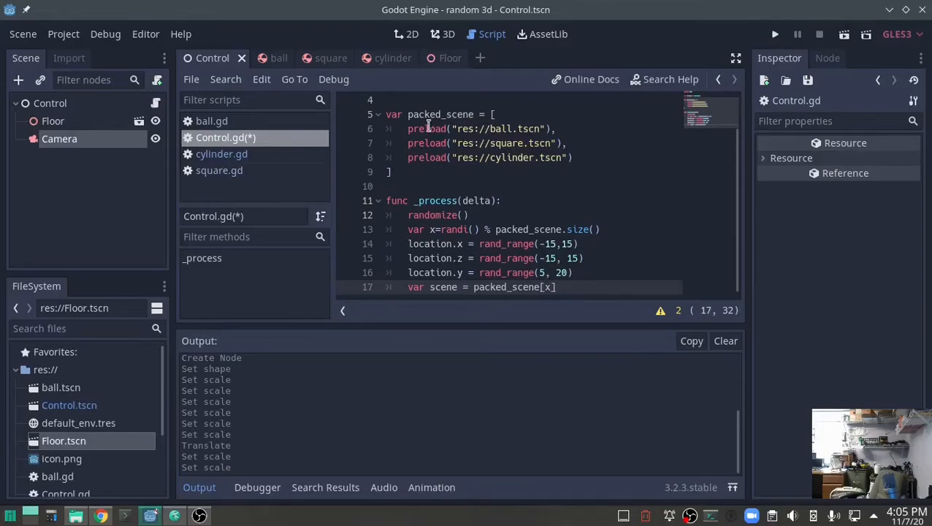
mouse_move(559, 187)
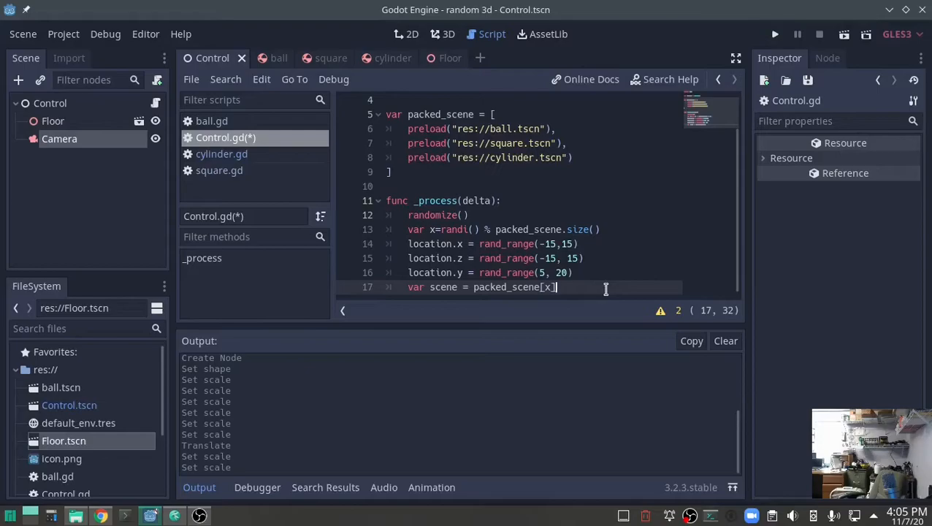
text(.instance)
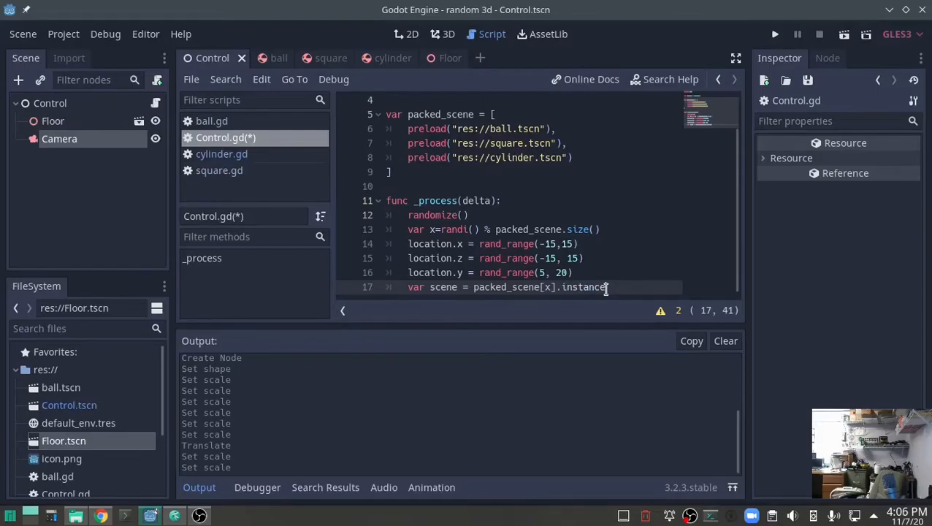
text(())
text(scene.)
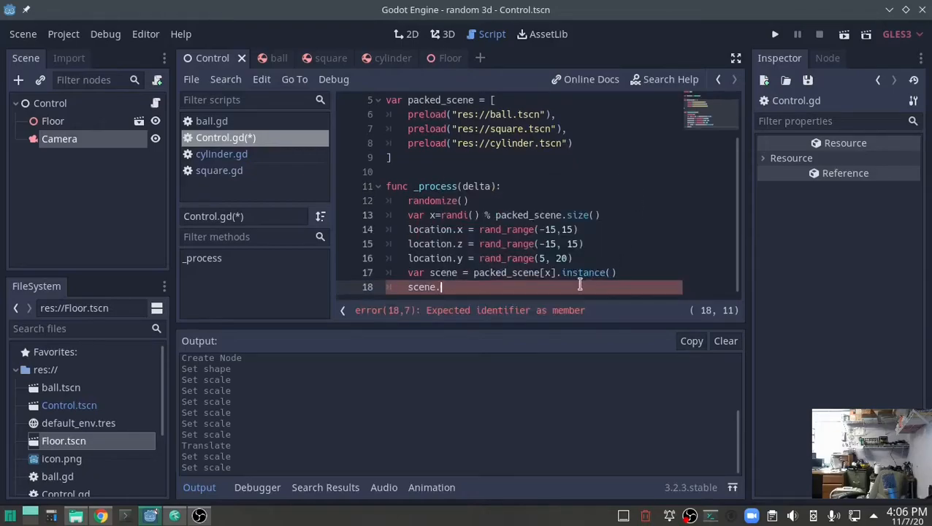
scroll(down, 3)
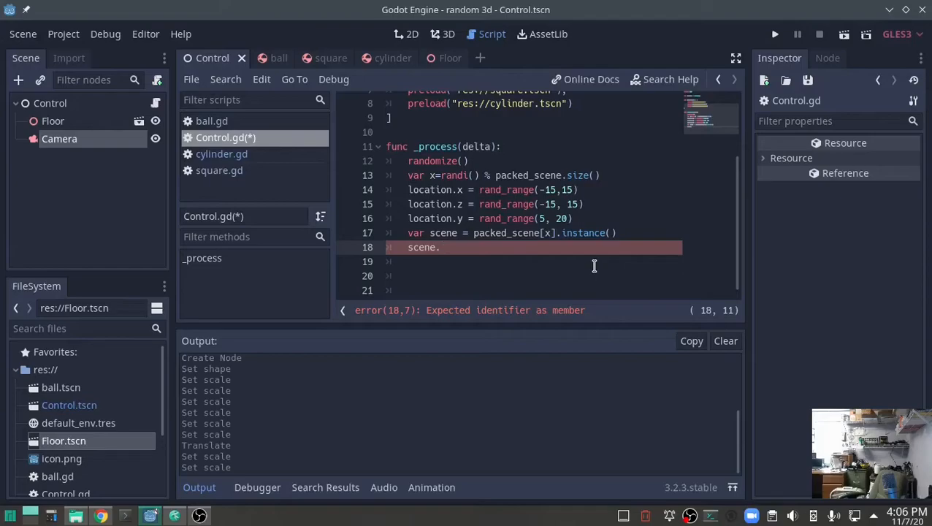
Step: Position the new instance with scene.set_translation(location)
text(set)
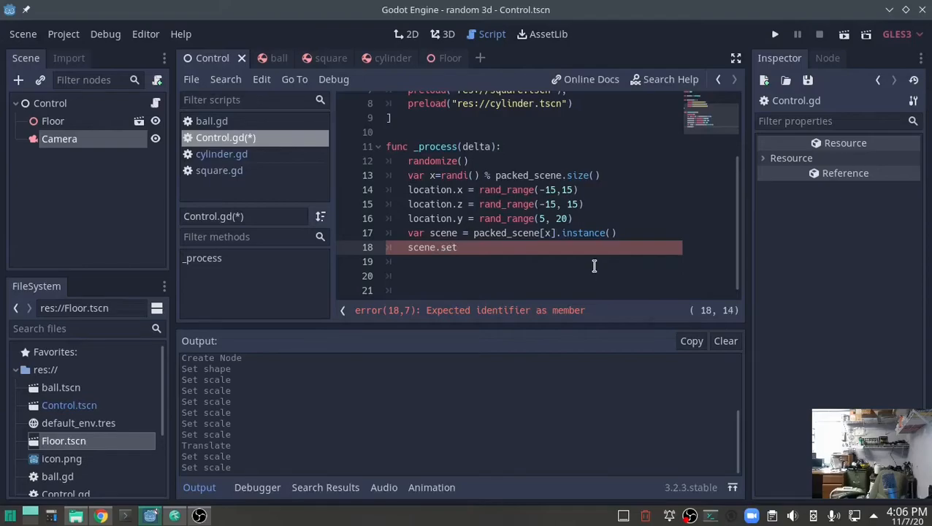
text(_translation)
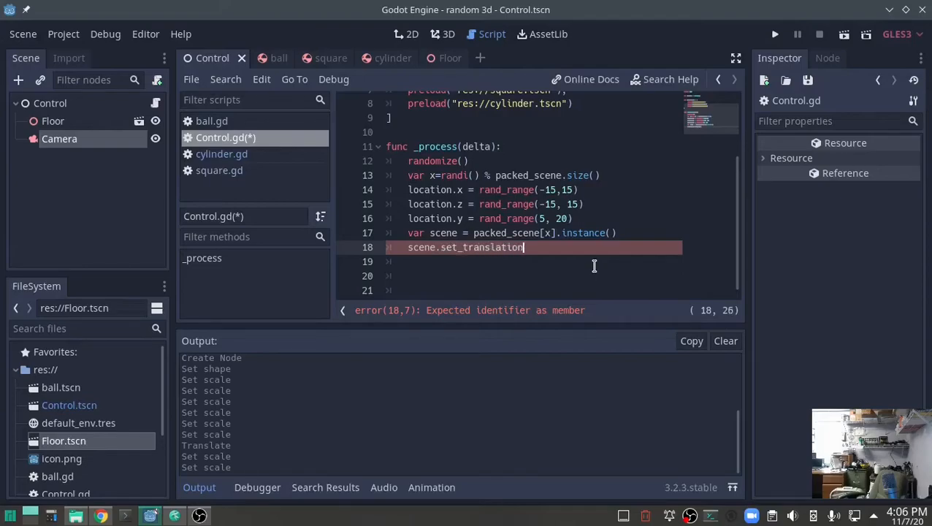
text(())
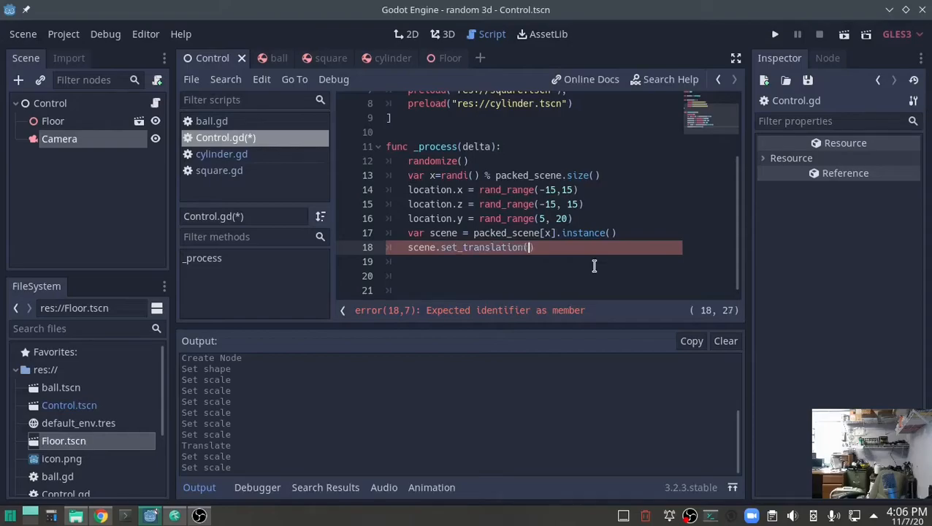
text(location)
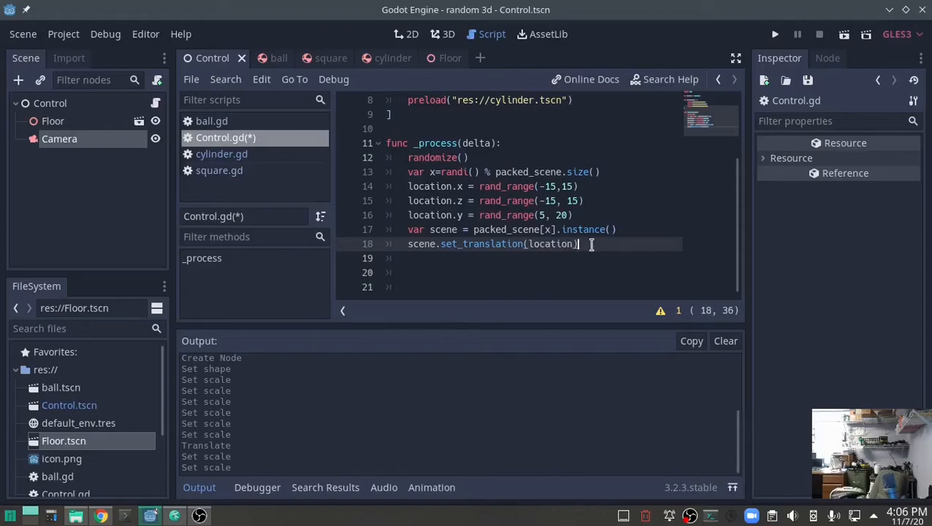
Step: Add the instance with add_child(scene) and run the project so random bodies spawn
text(add_child)
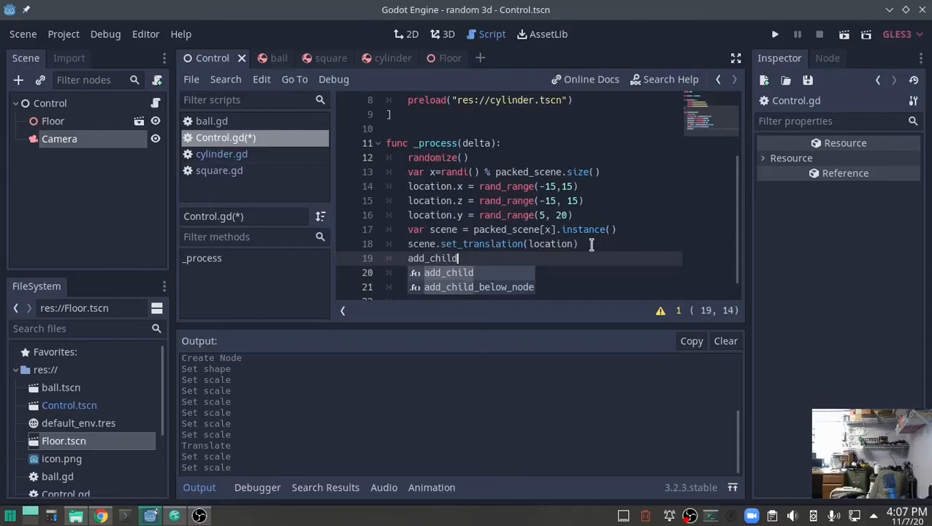
text((scene)
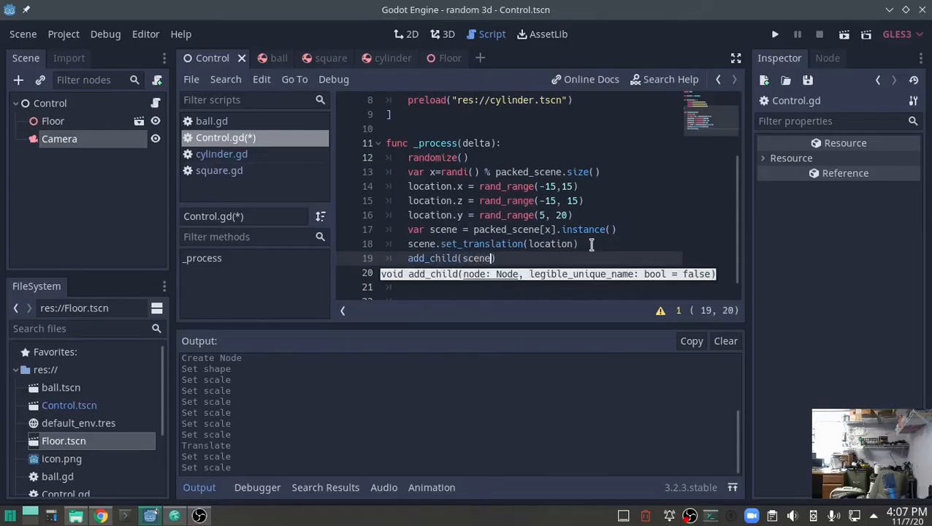
click(581, 268)
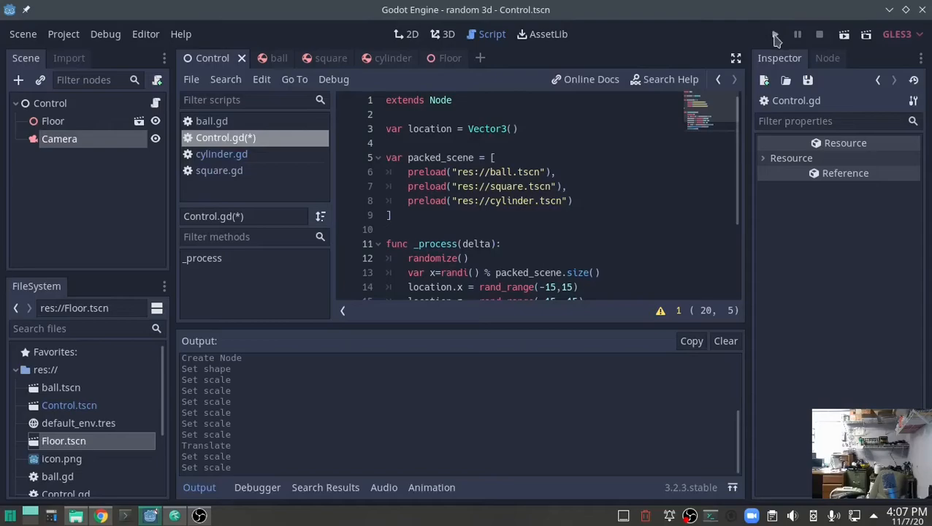
click(775, 35)
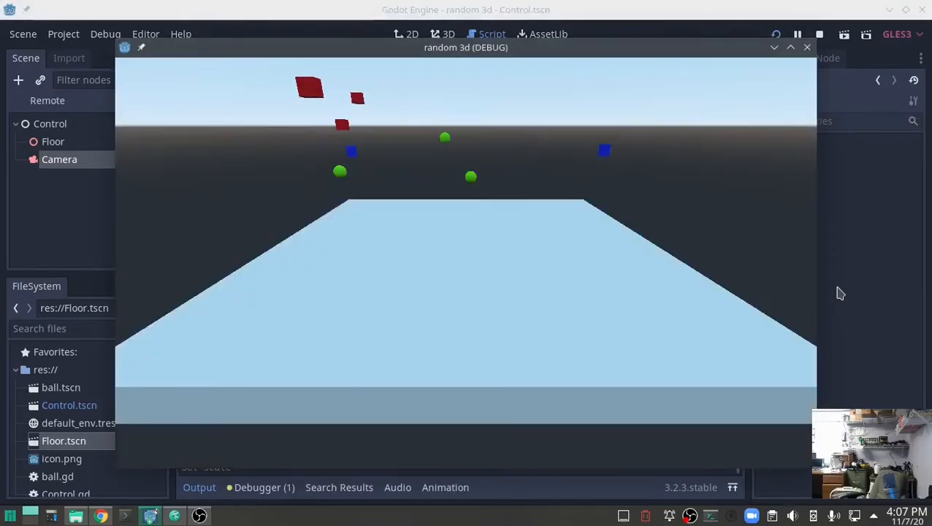